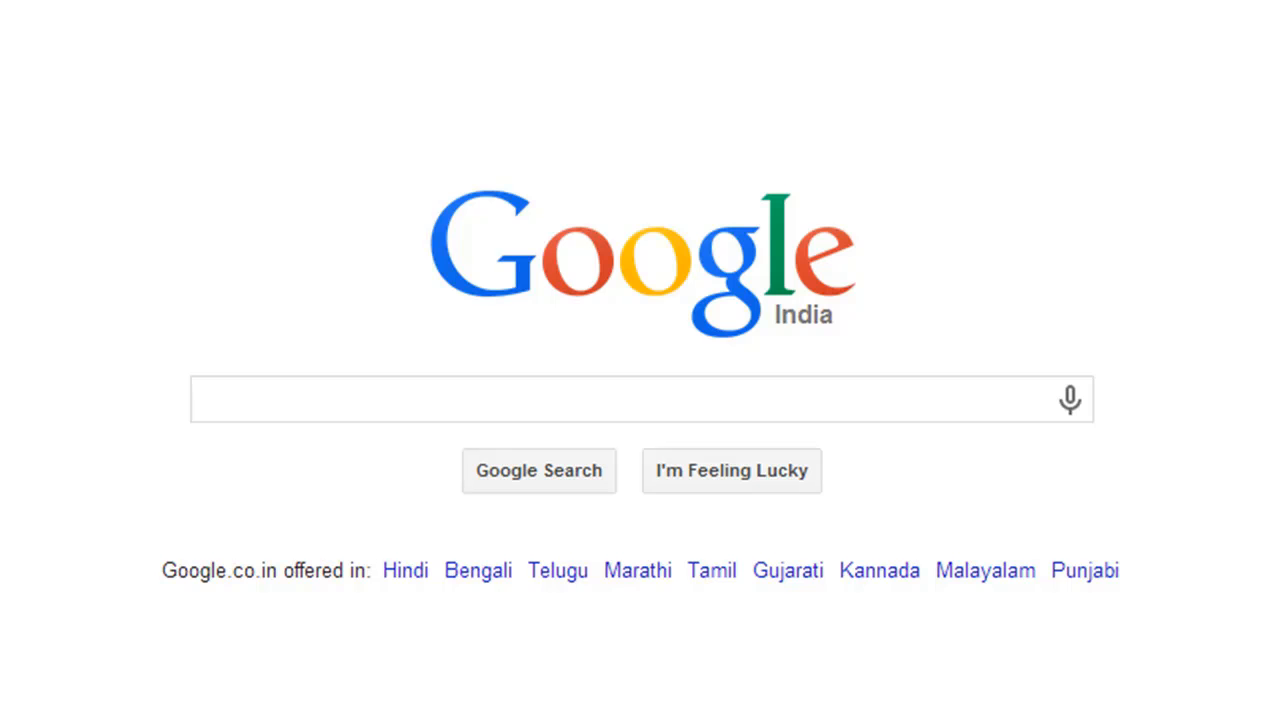
pyautogui.moveTo(1088, 208)
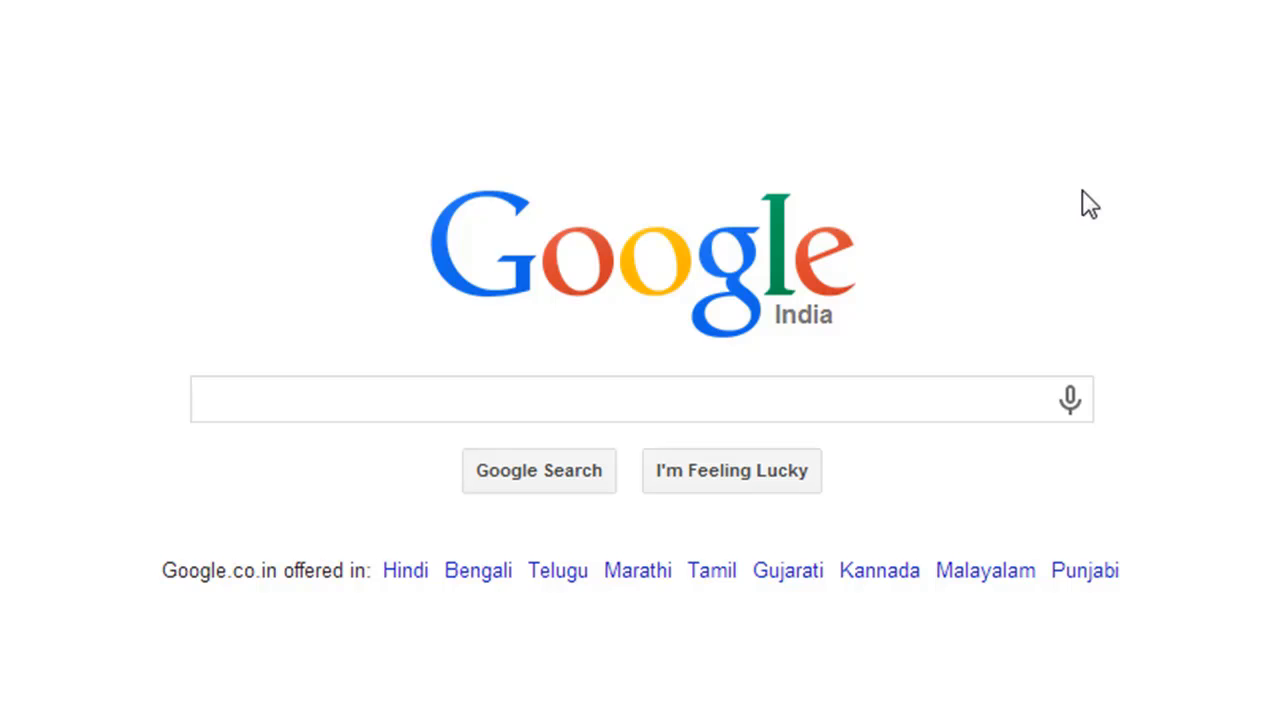
pyautogui.moveTo(912, 172)
pyautogui.write('wamp server')
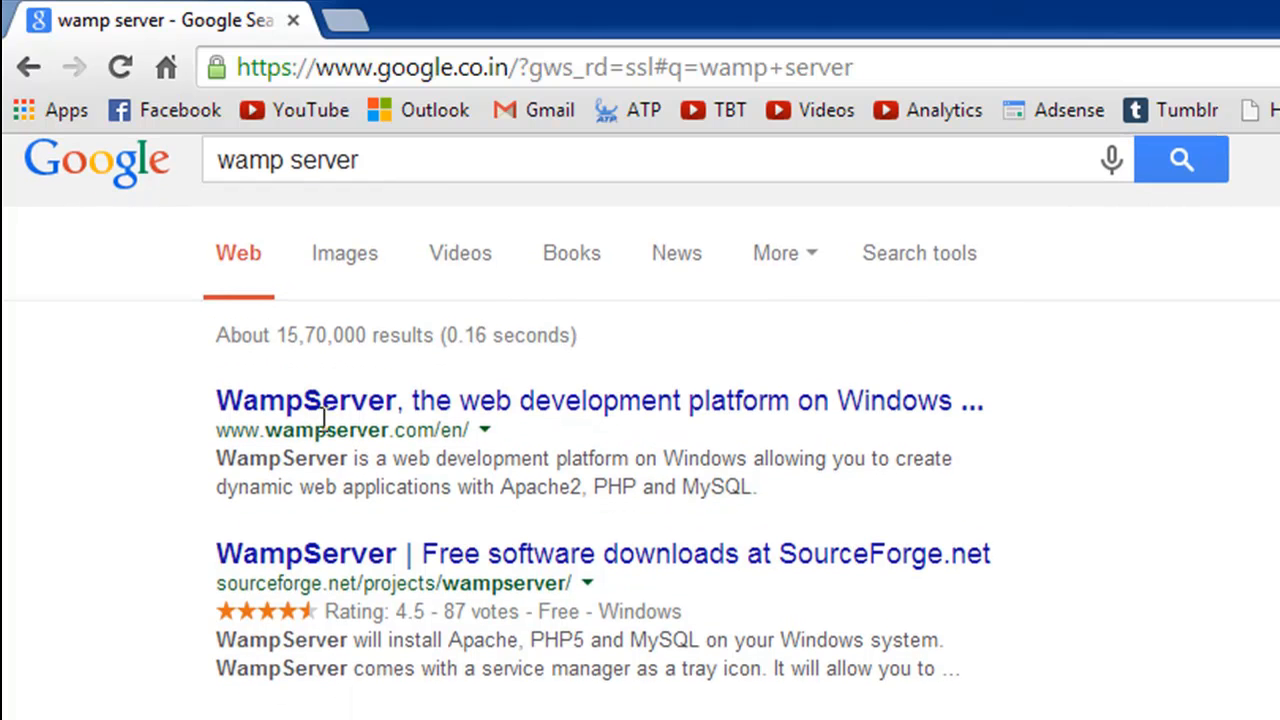
# Get the WampServer 2.5 64-bit PHP 5.5 installer from wampserver.com via the direct download link
pyautogui.click(320, 400)
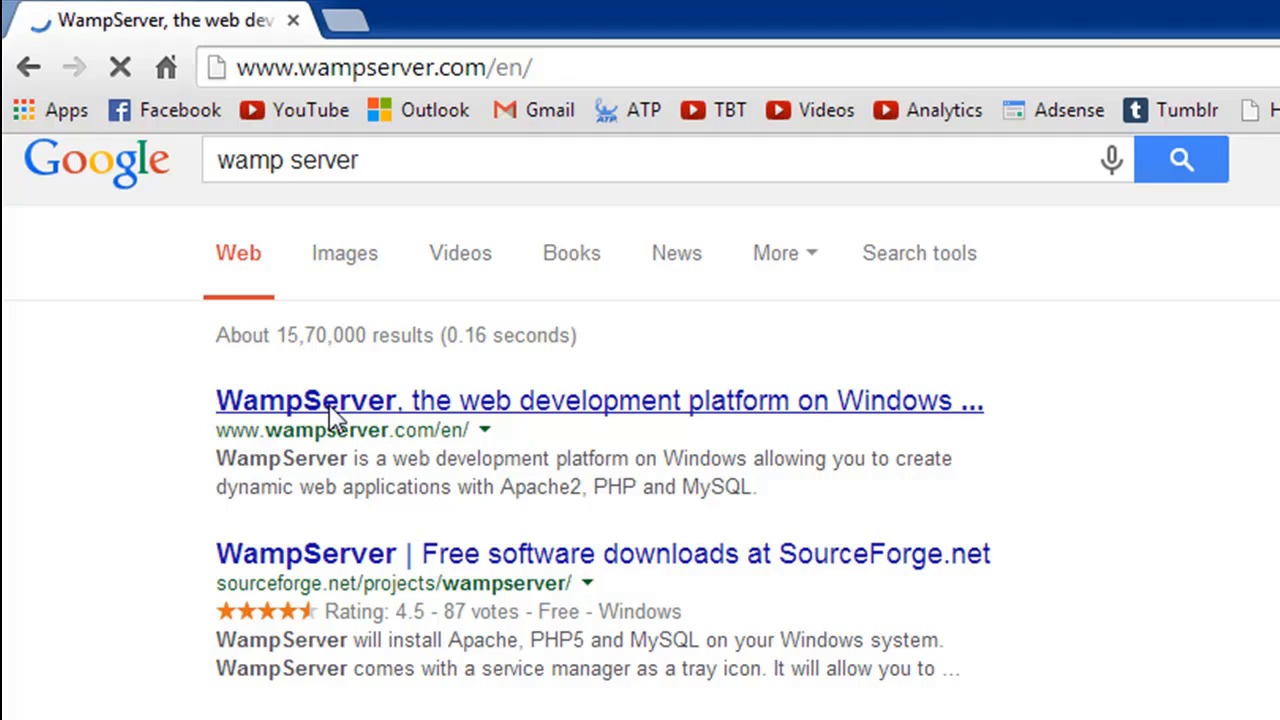
pyautogui.click(320, 400)
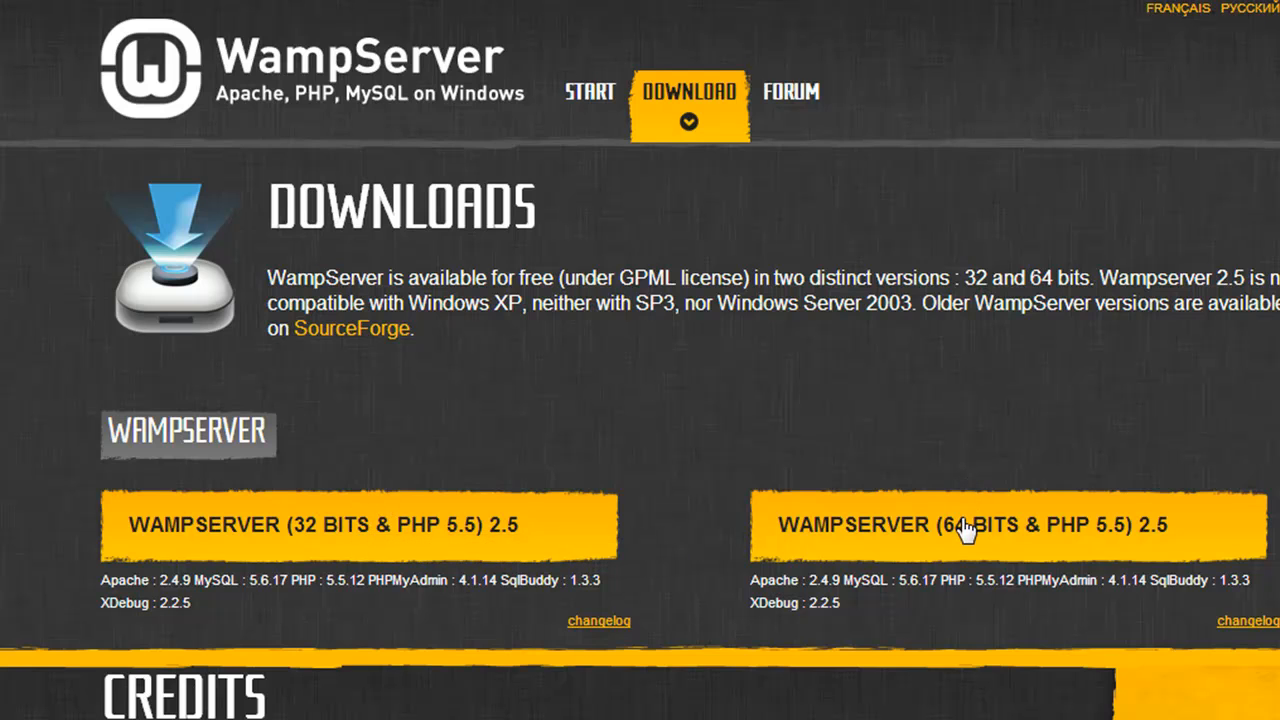
pyautogui.click(968, 526)
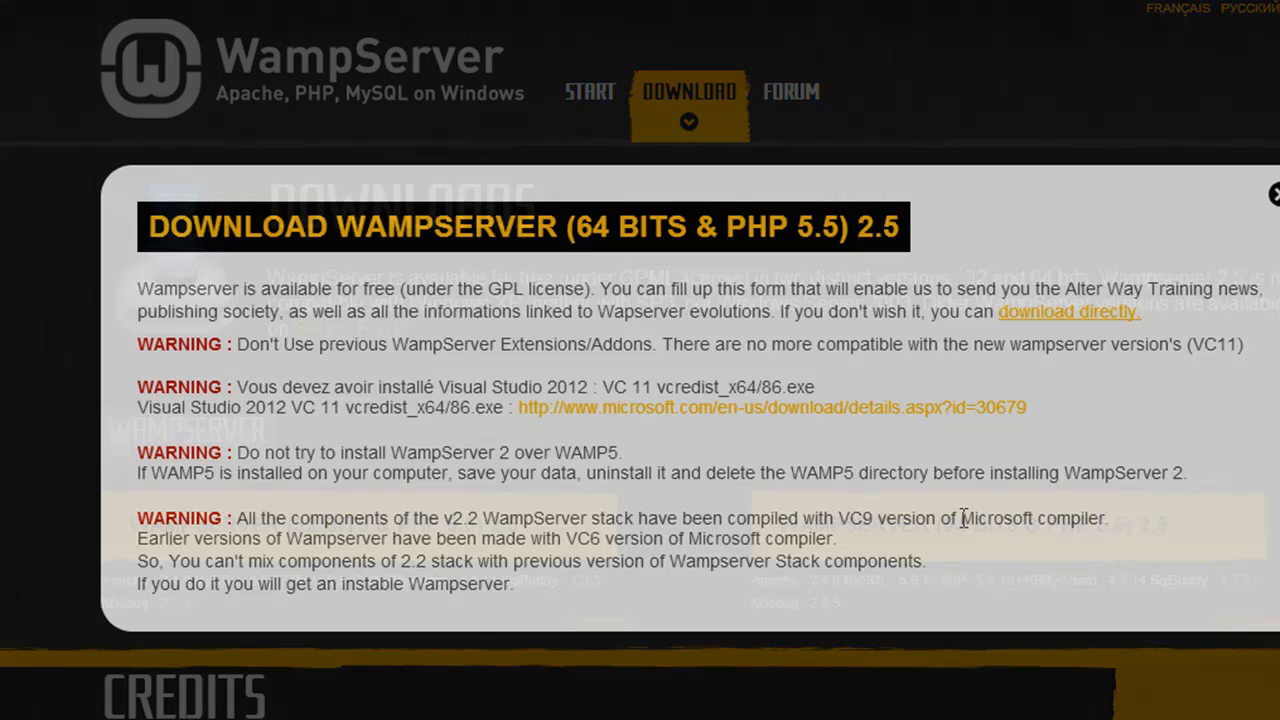
pyautogui.moveTo(736, 336)
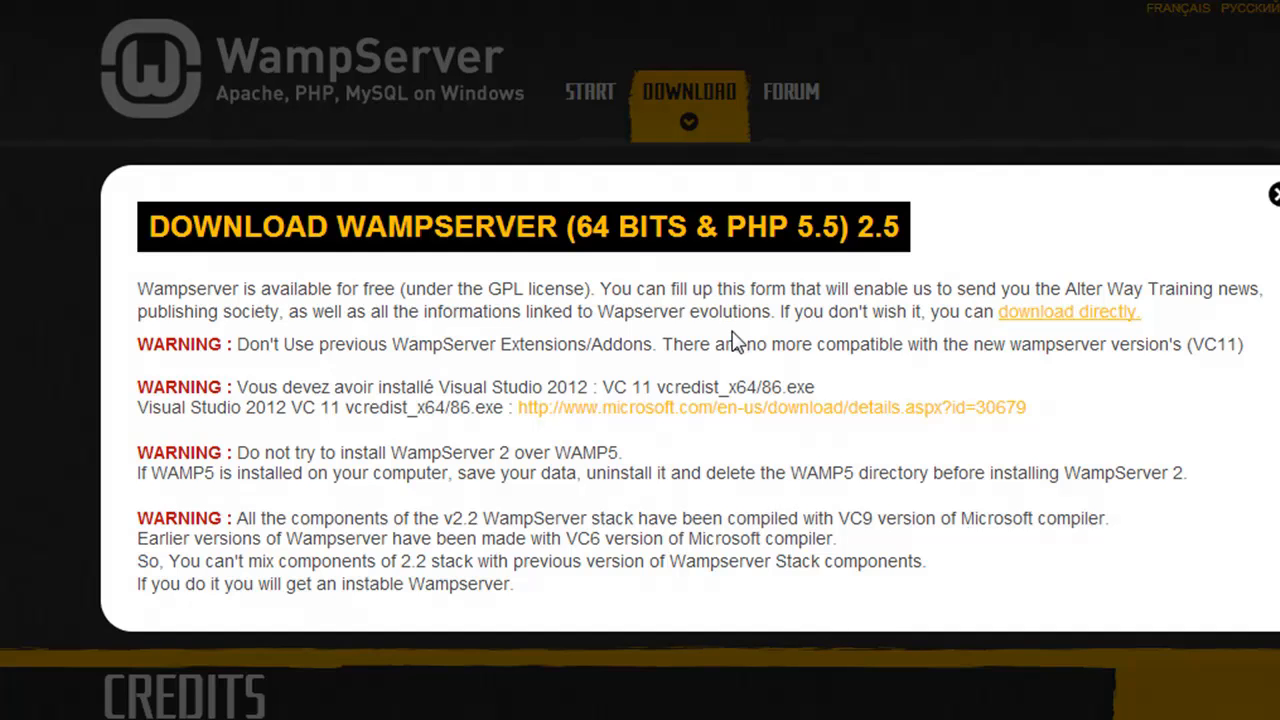
pyautogui.moveTo(942, 348)
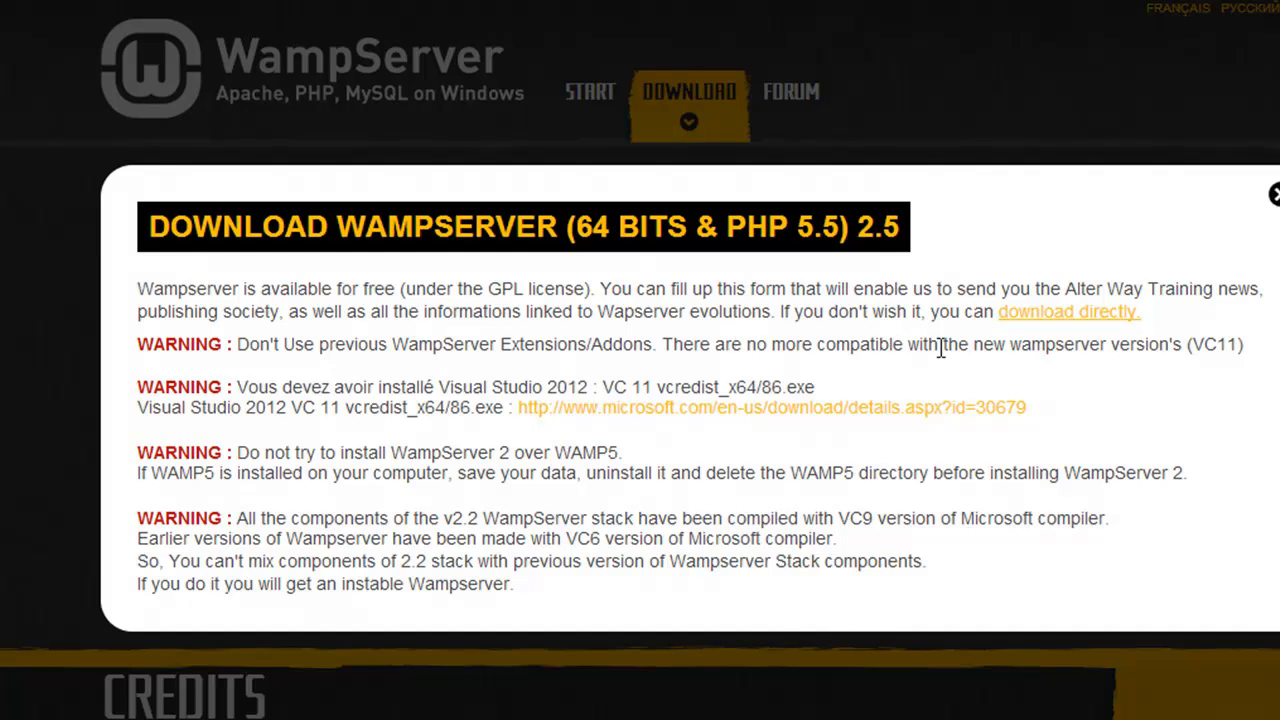
pyautogui.moveTo(1110, 328)
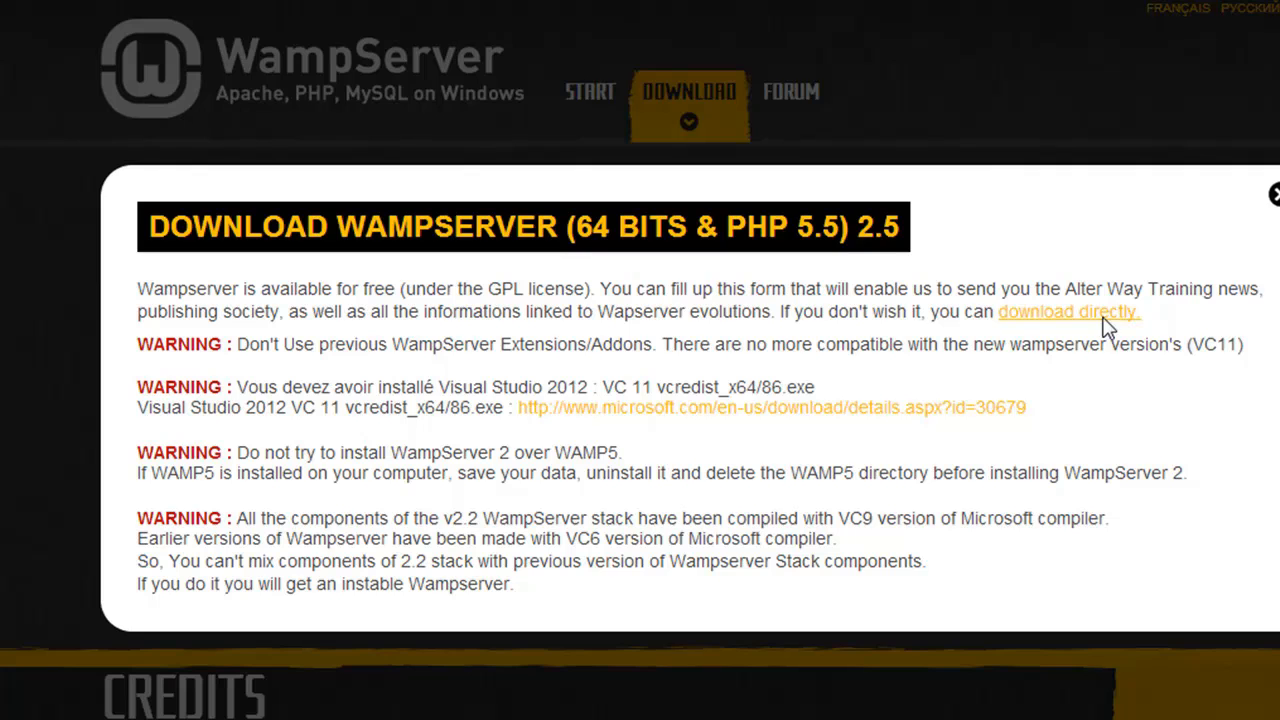
pyautogui.click(1068, 312)
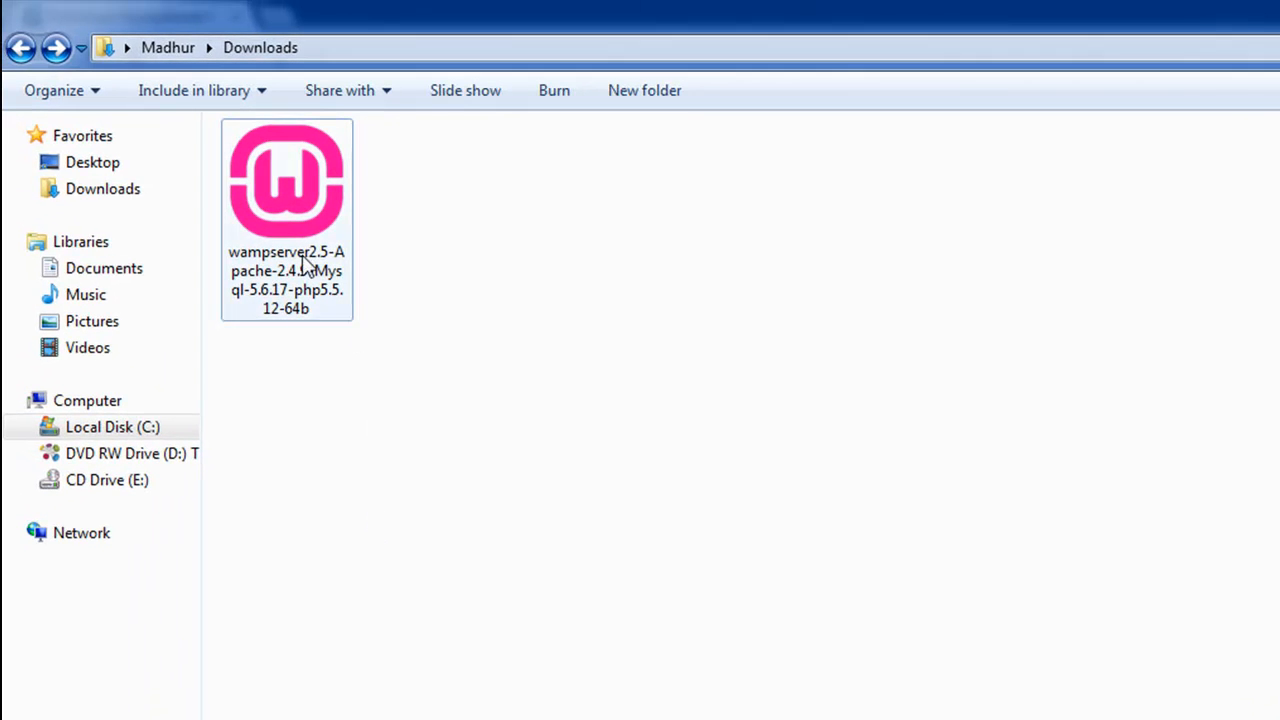
pyautogui.moveTo(304, 190)
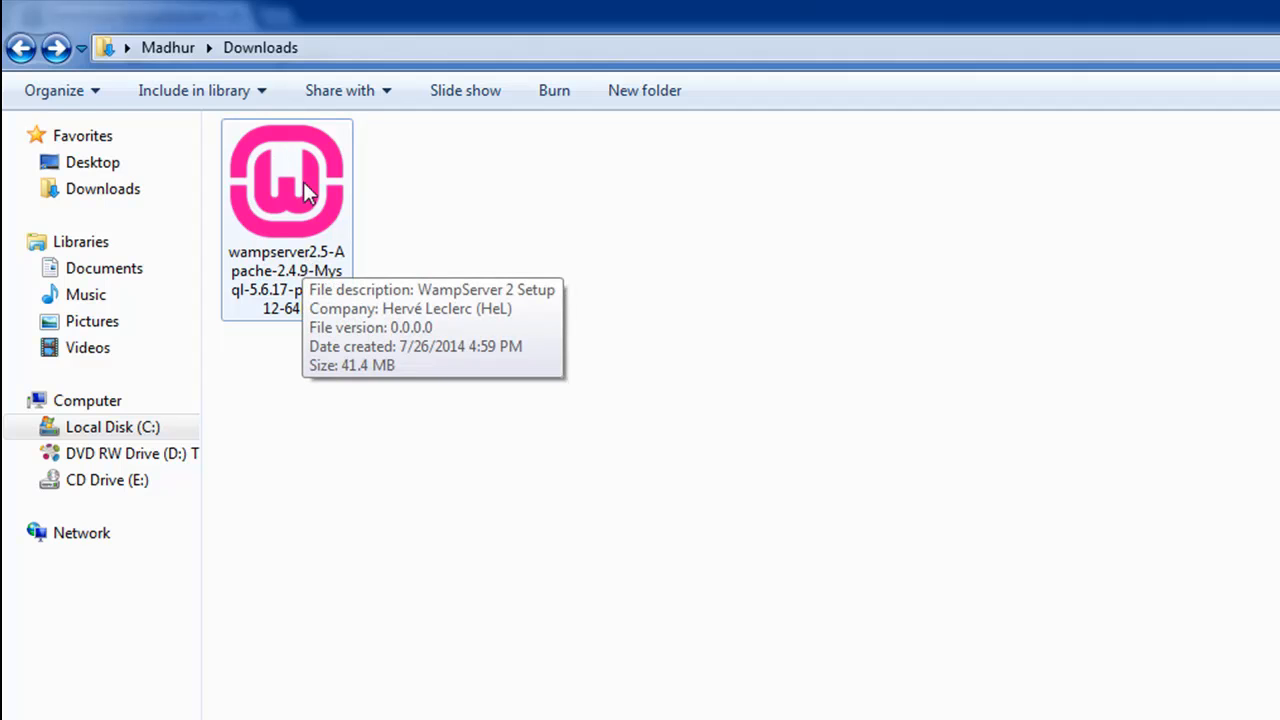
pyautogui.doubleClick(288, 180)
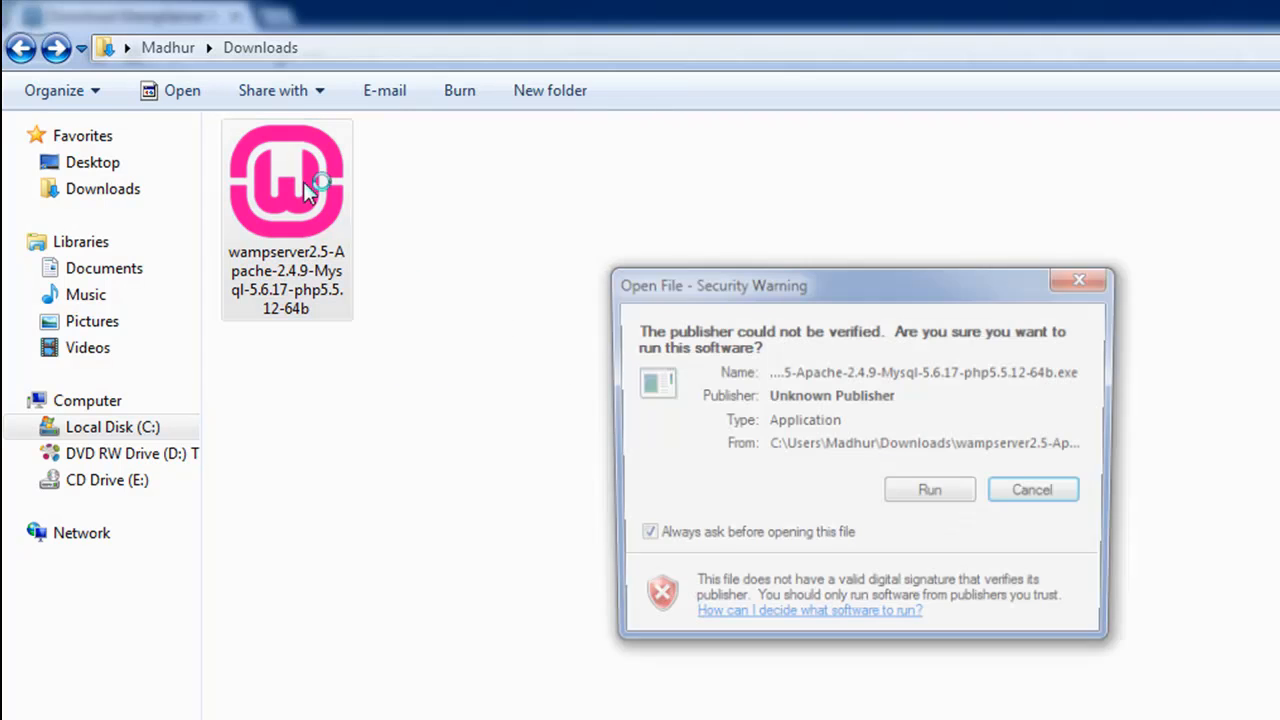
pyautogui.click(928, 488)
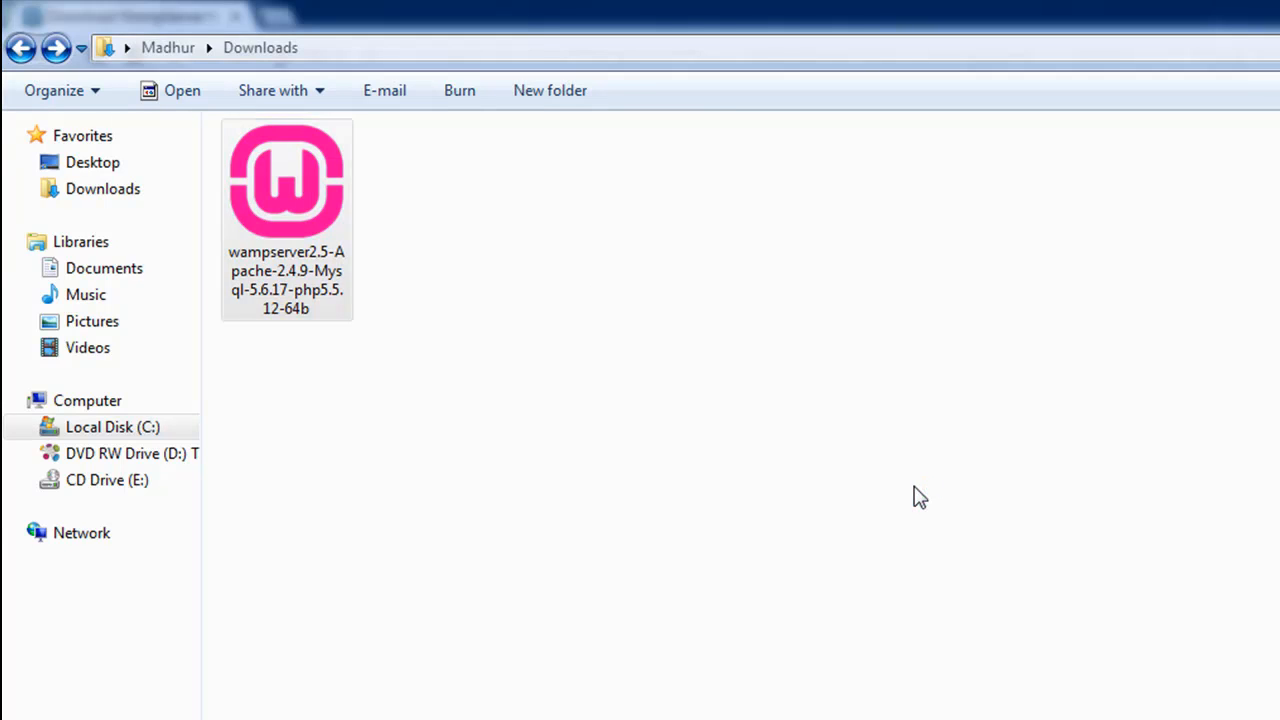
pyautogui.doubleClick(286, 180)
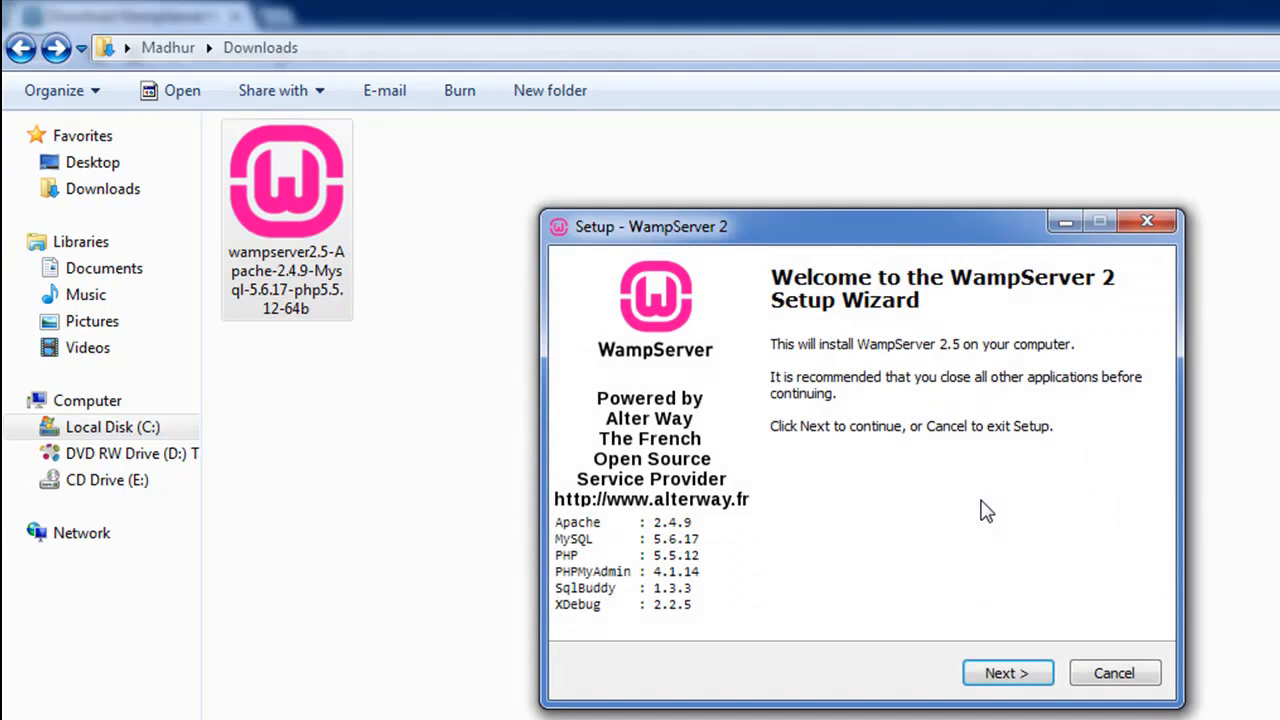
pyautogui.click(1008, 672)
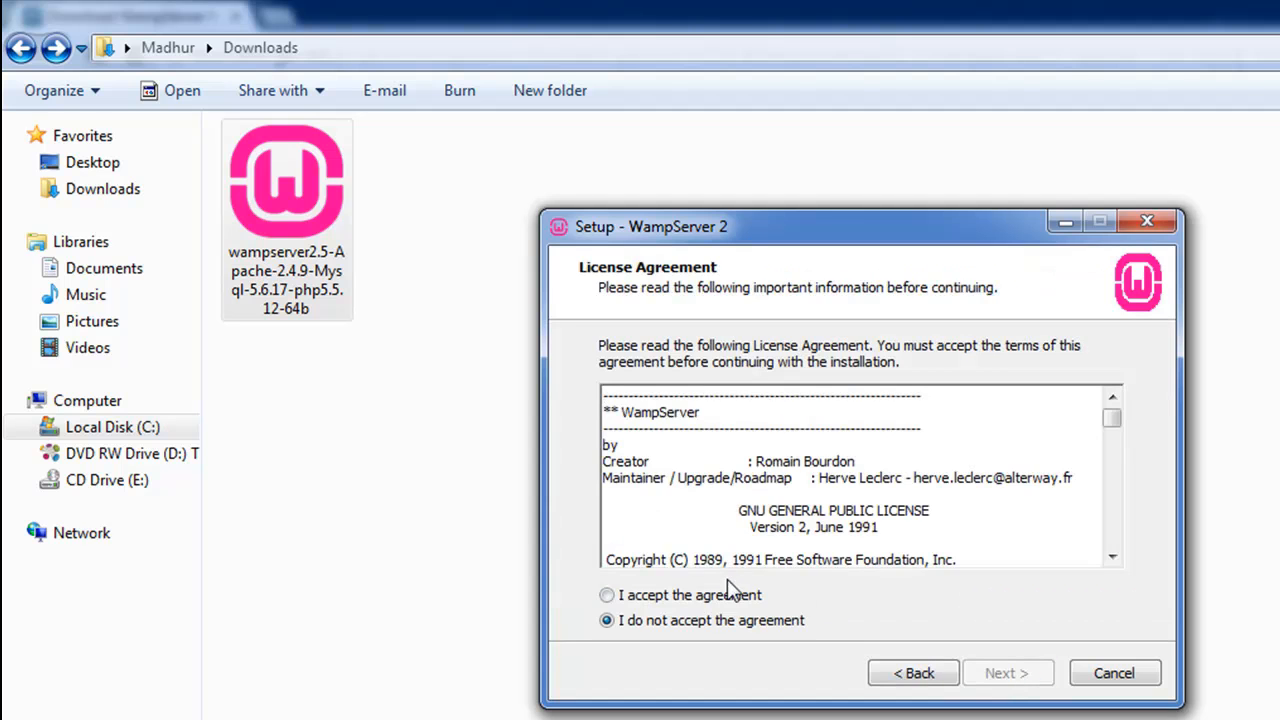
pyautogui.click(606, 596)
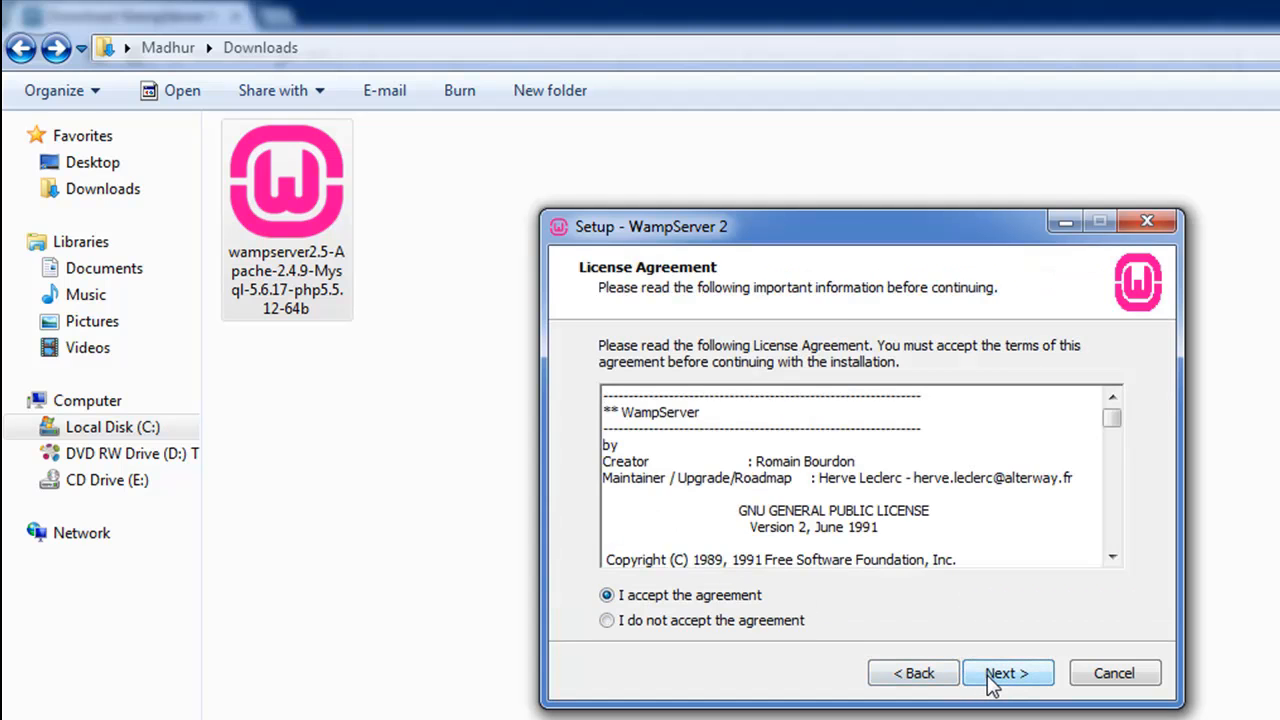
pyautogui.click(1008, 672)
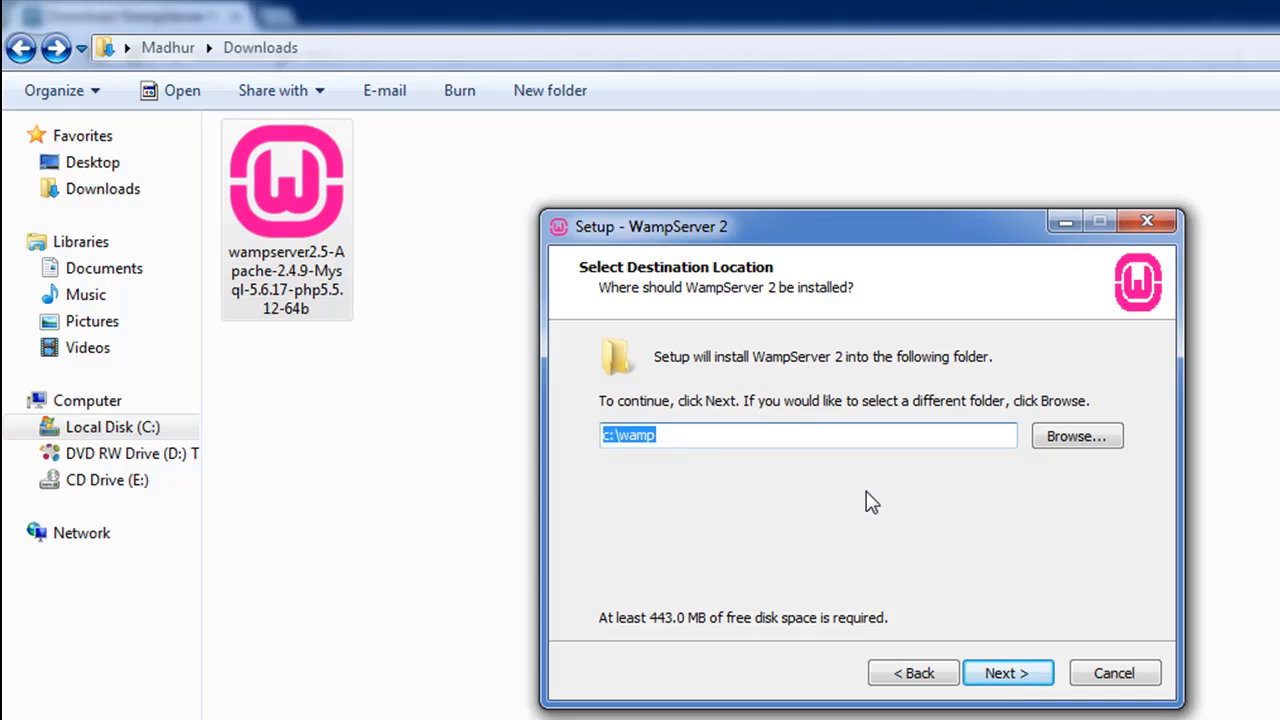
pyautogui.moveTo(1148, 710)
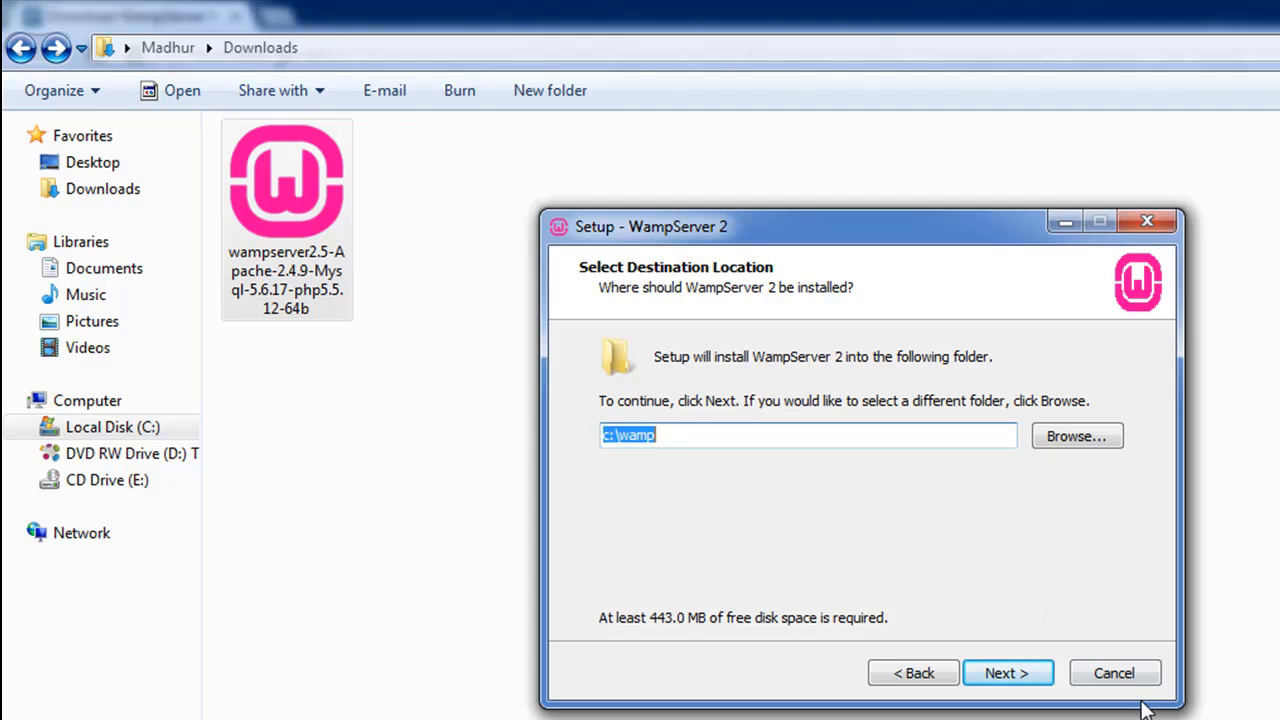
pyautogui.moveTo(642, 364)
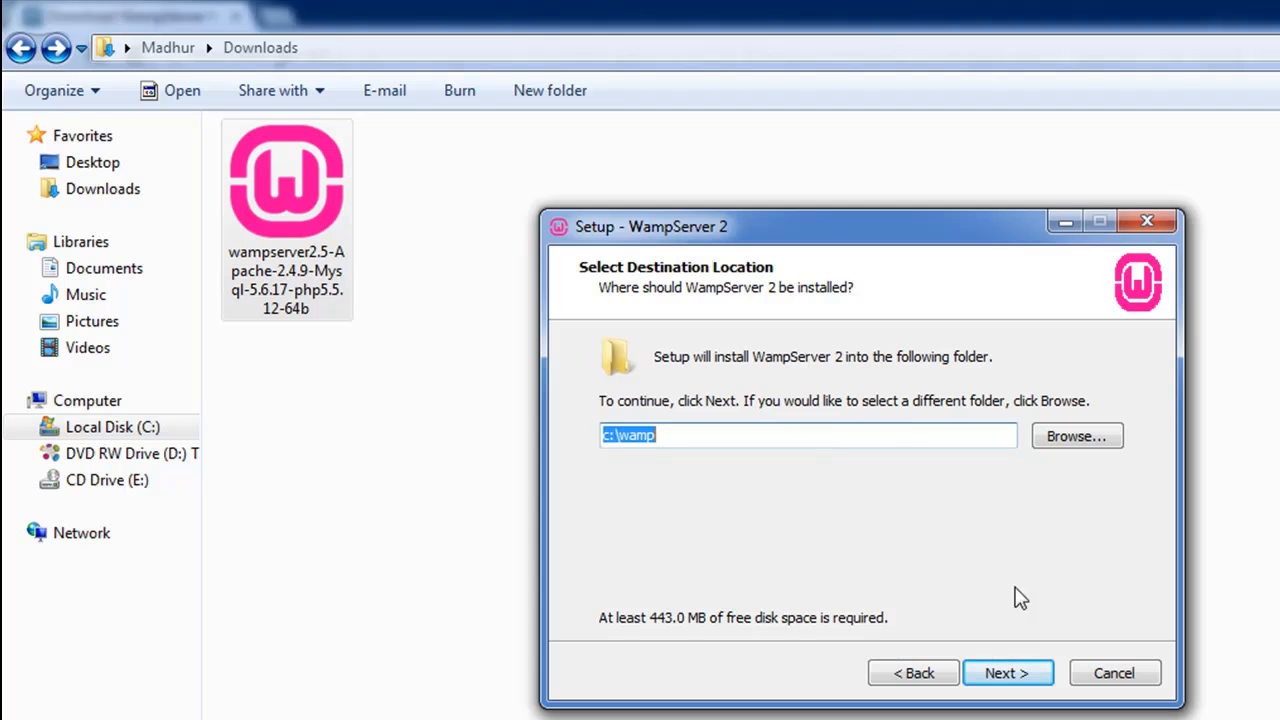
pyautogui.click(1116, 672)
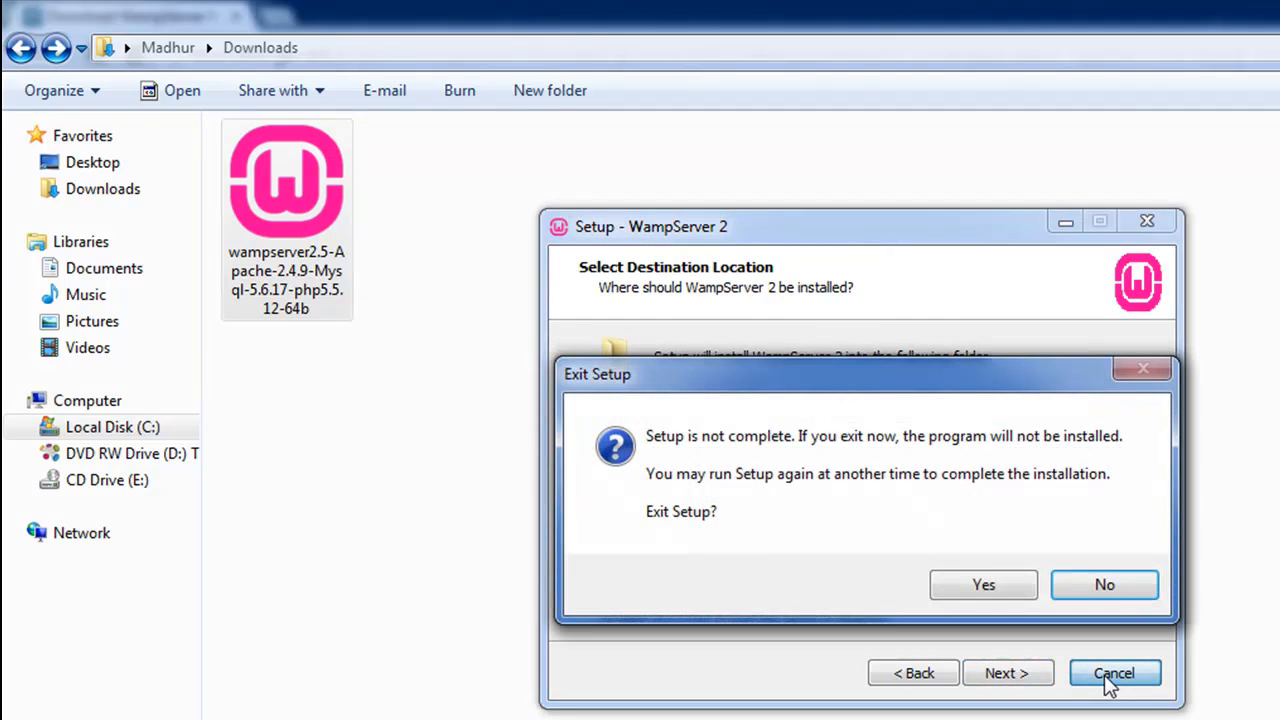
pyautogui.click(984, 584)
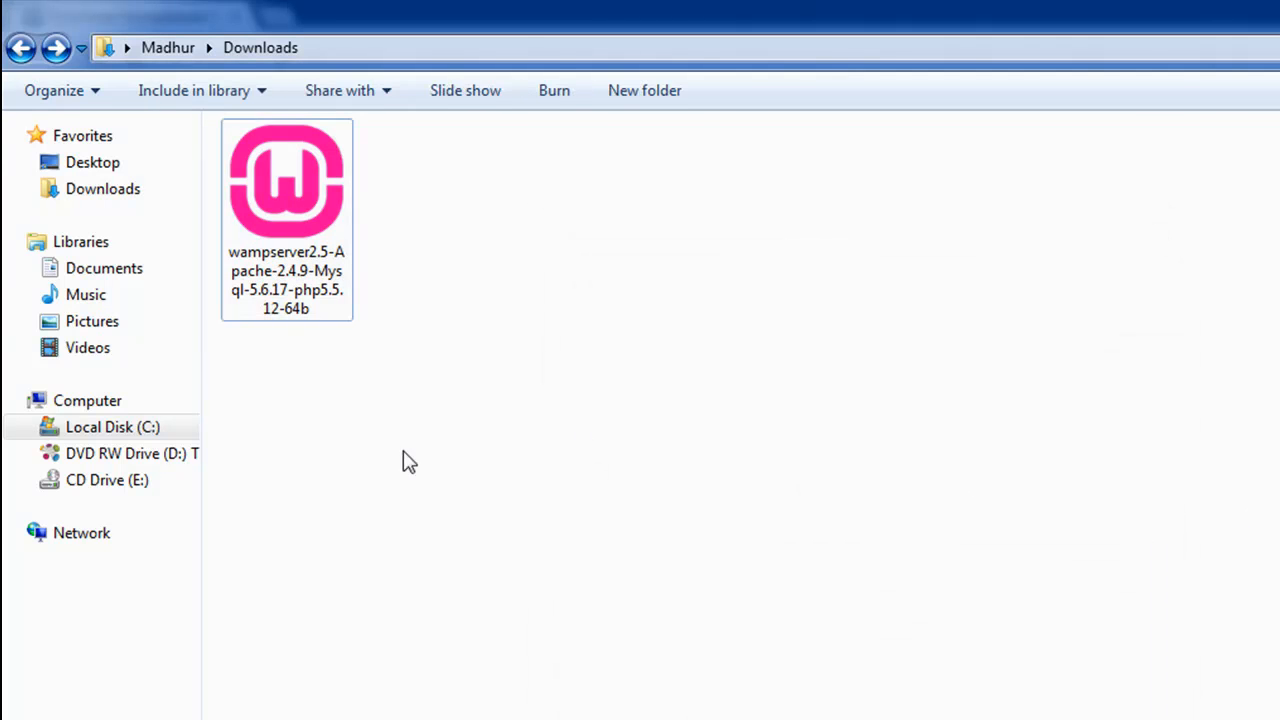
pyautogui.click(40, 706)
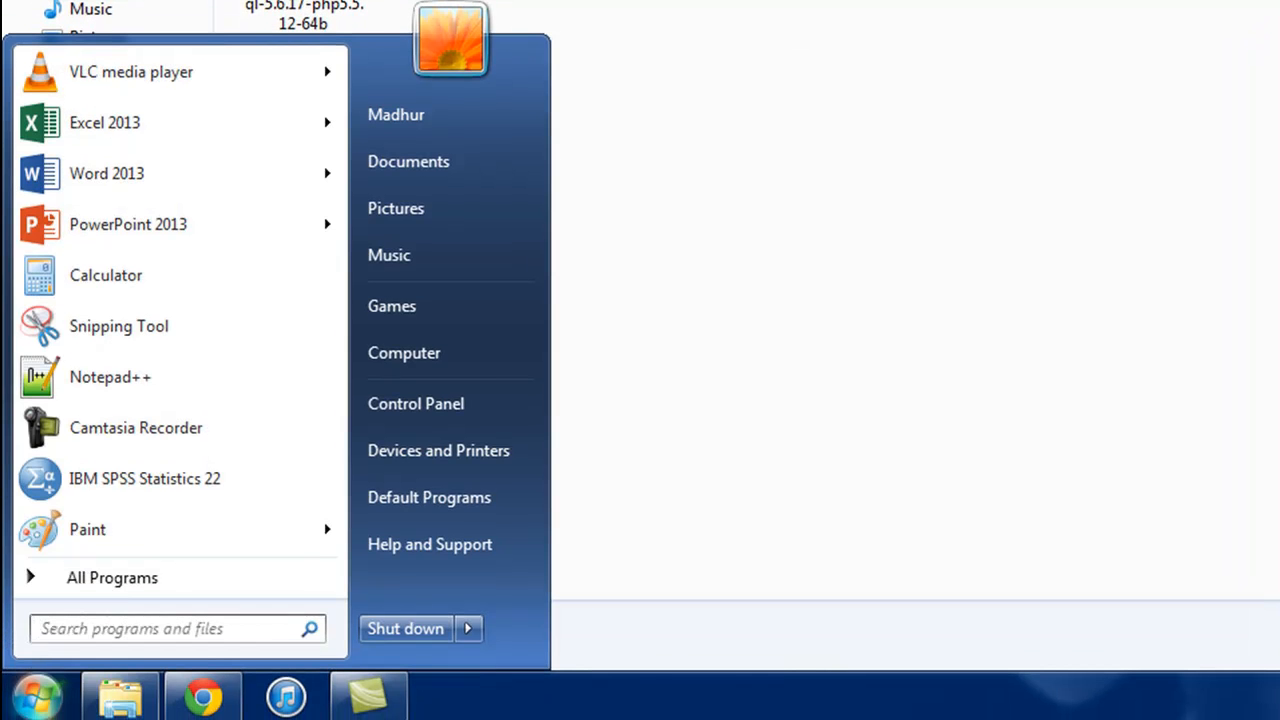
# Search the Start menu for 'start' to launch WampServer
pyautogui.write('start')
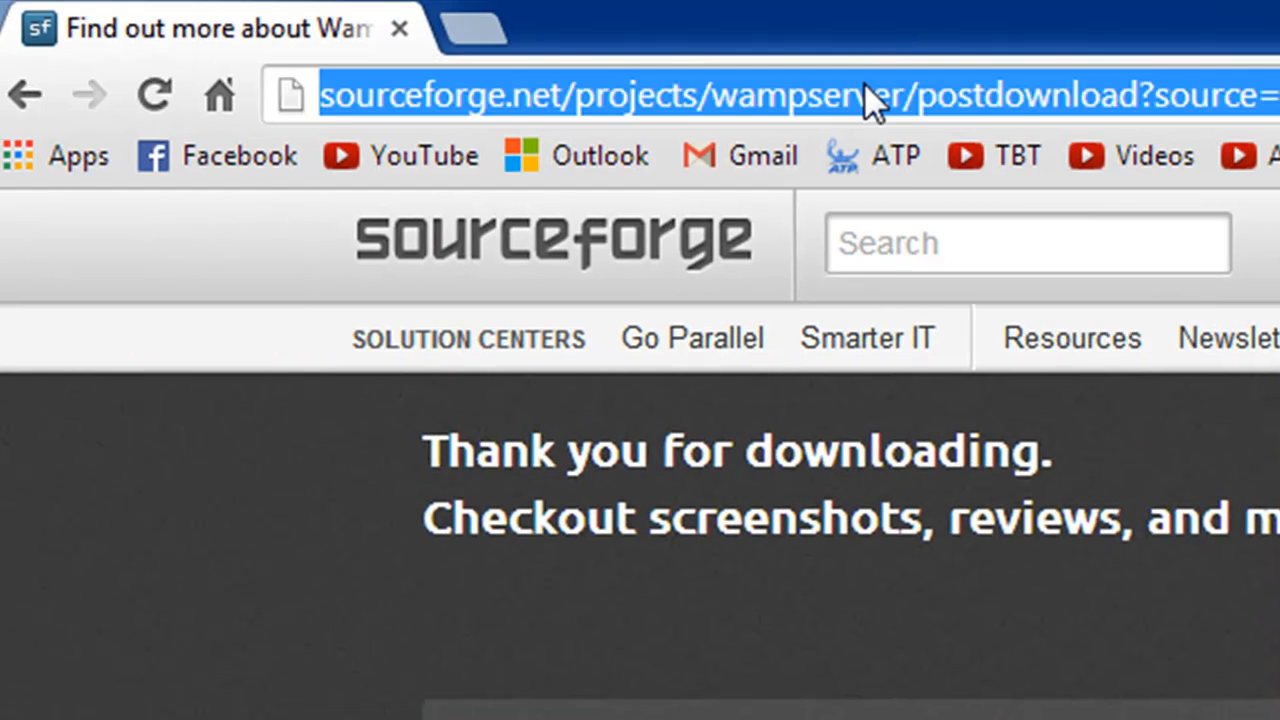
pyautogui.write('localhost')
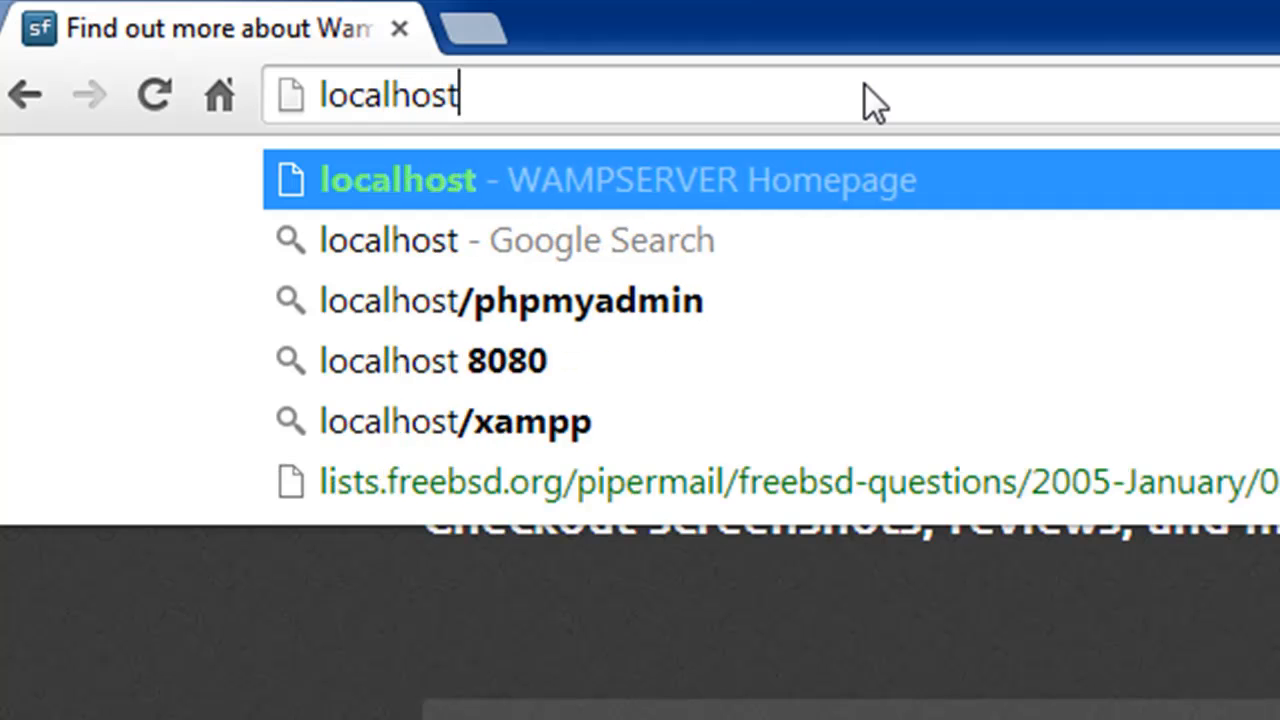
pyautogui.click(400, 180)
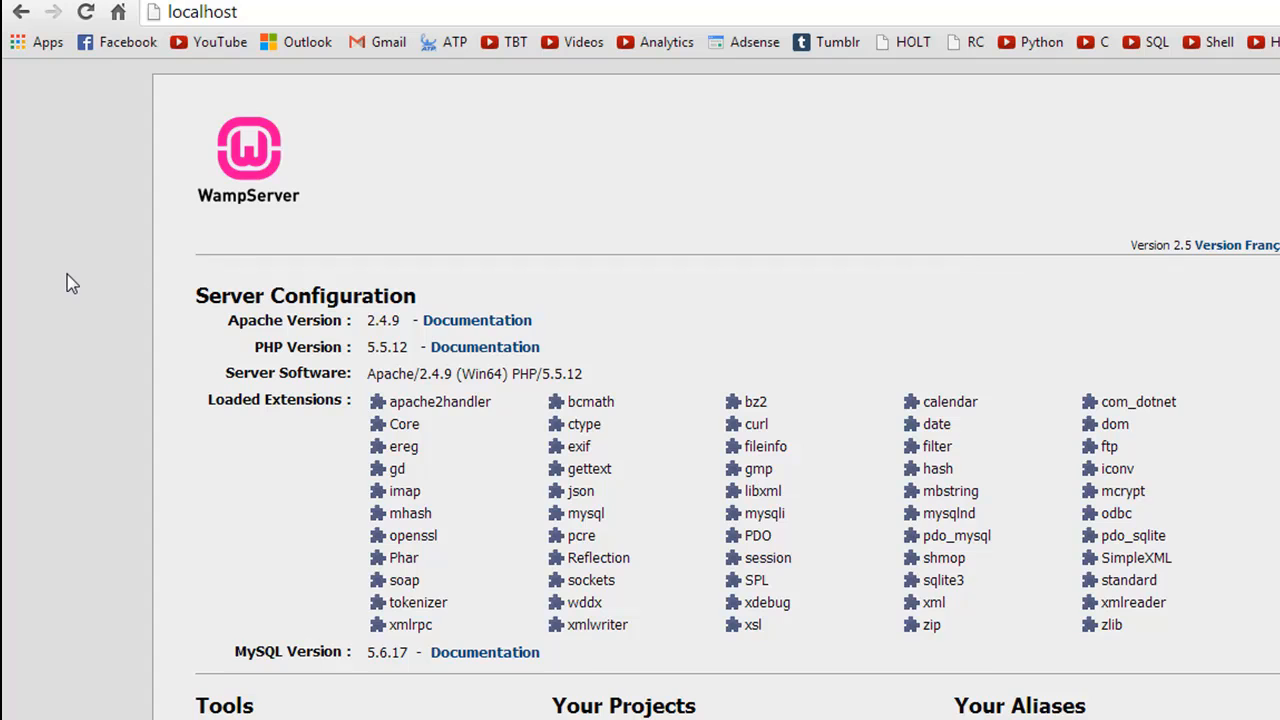
pyautogui.scroll(-3)
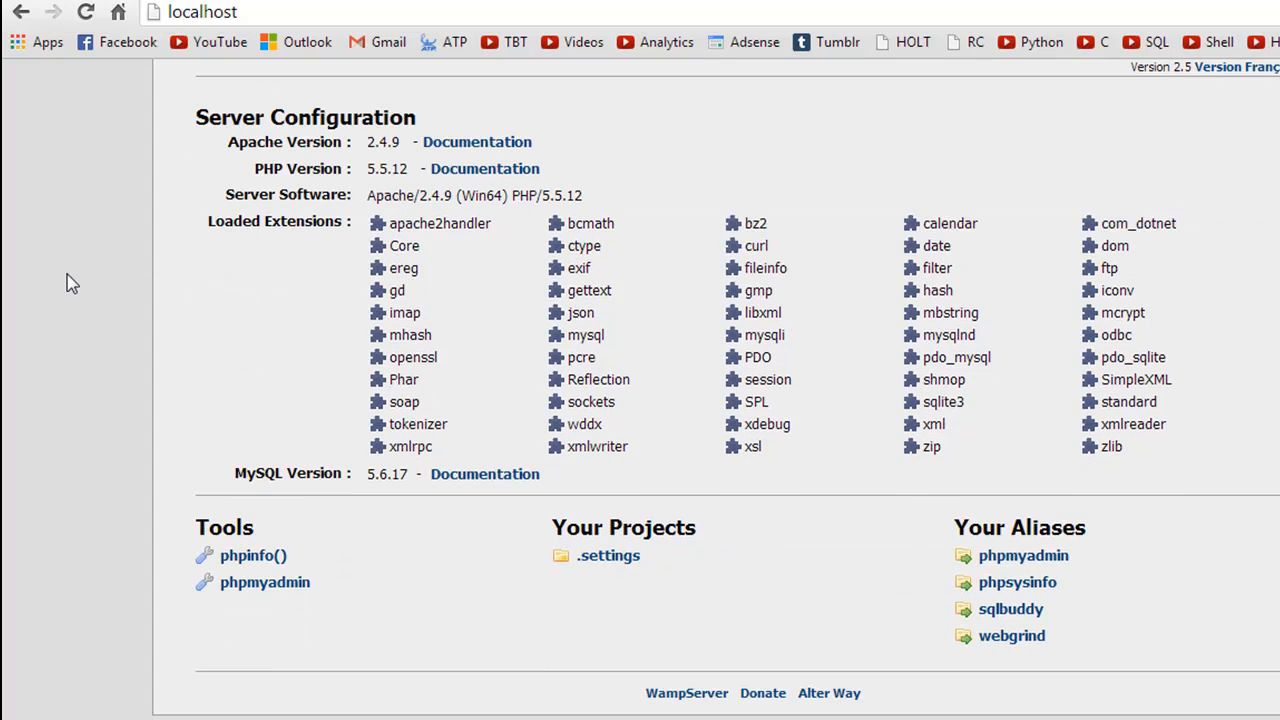
pyautogui.moveTo(582, 108)
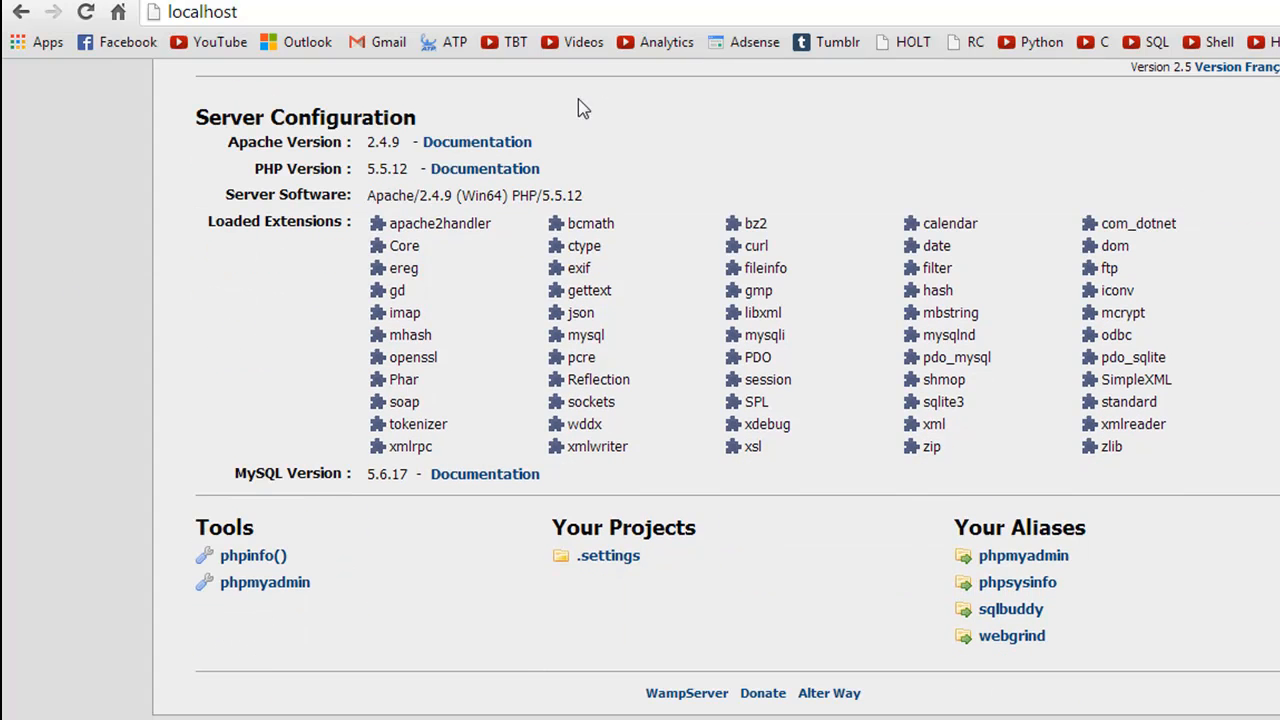
pyautogui.moveTo(624, 244)
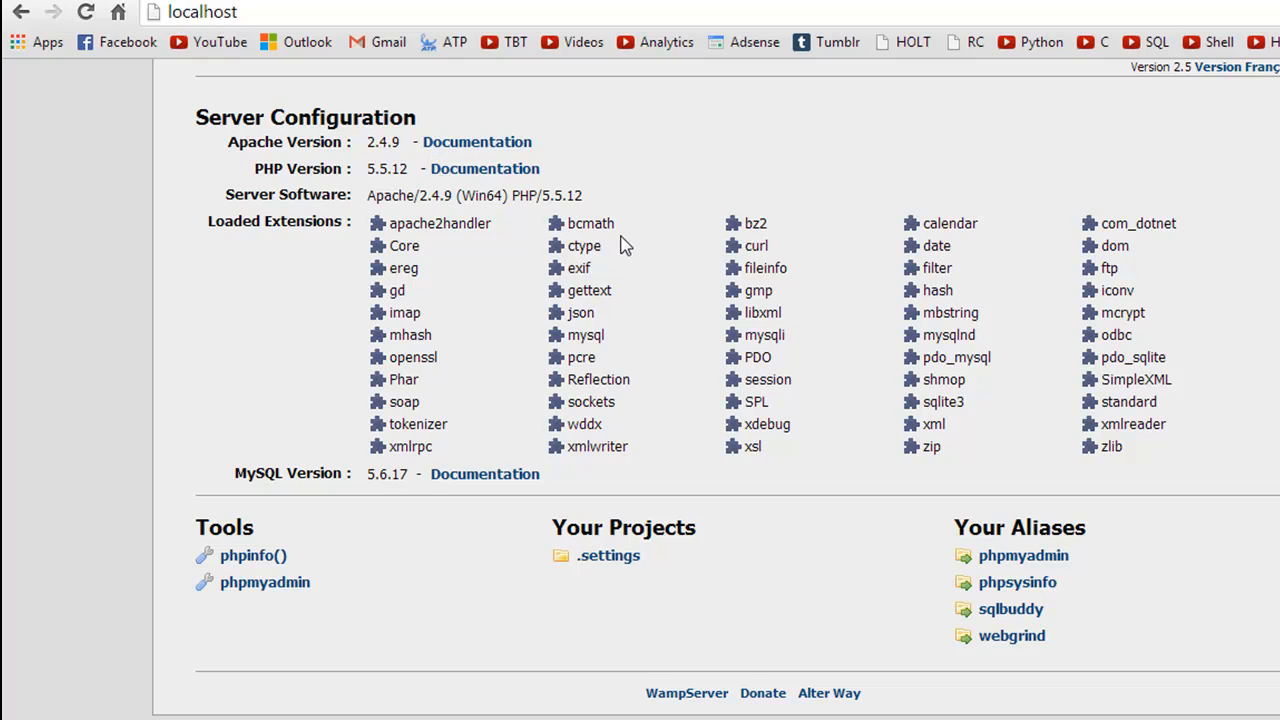
pyautogui.moveTo(364, 144)
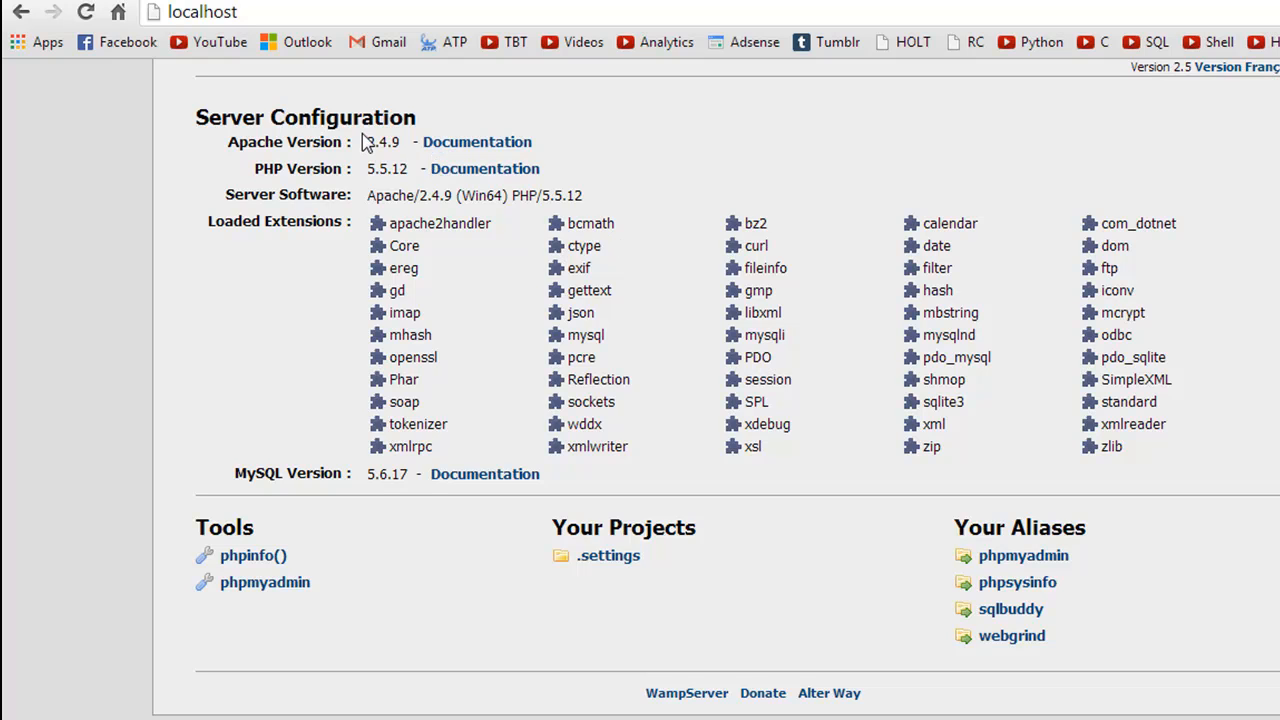
pyautogui.moveTo(220, 412)
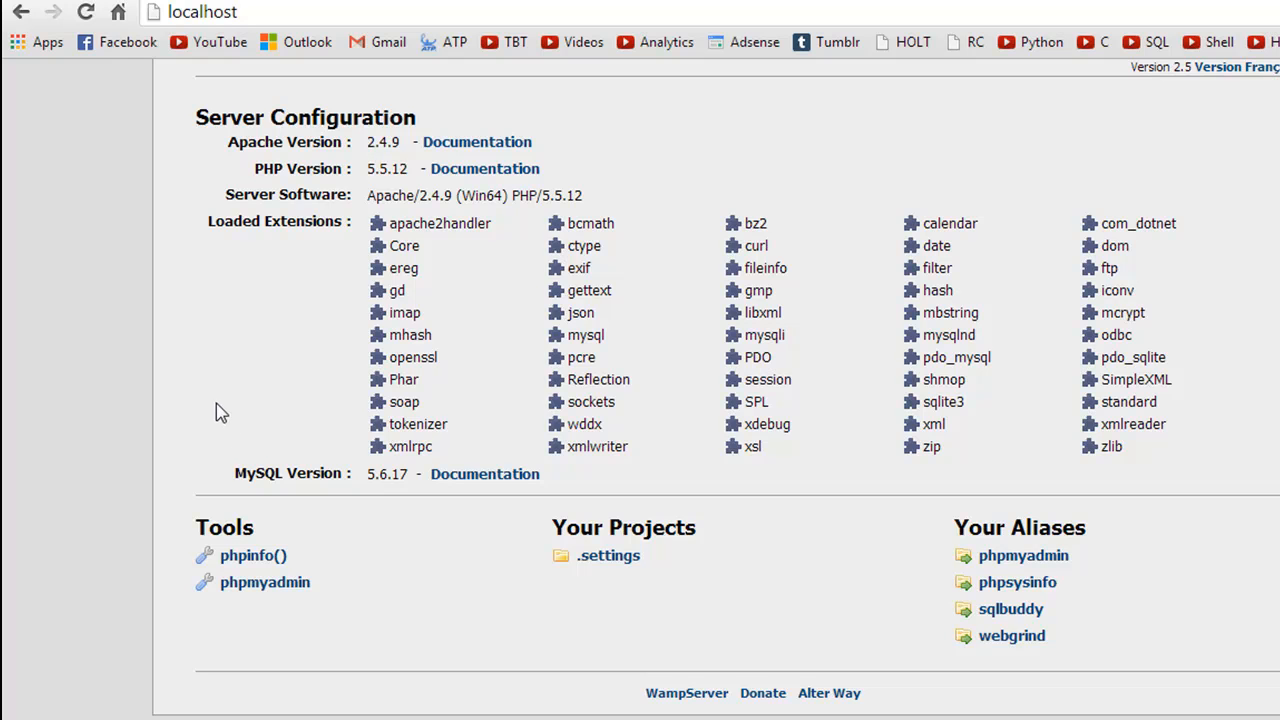
pyautogui.moveTo(298, 332)
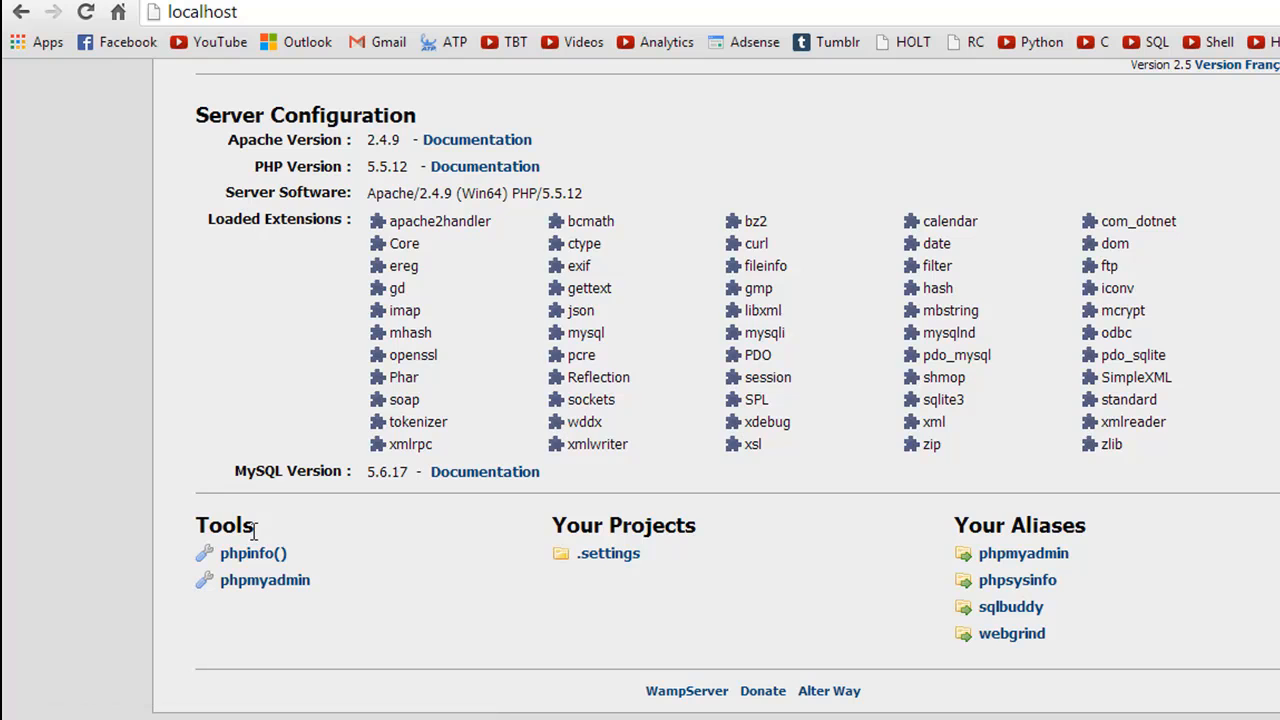
pyautogui.moveTo(240, 598)
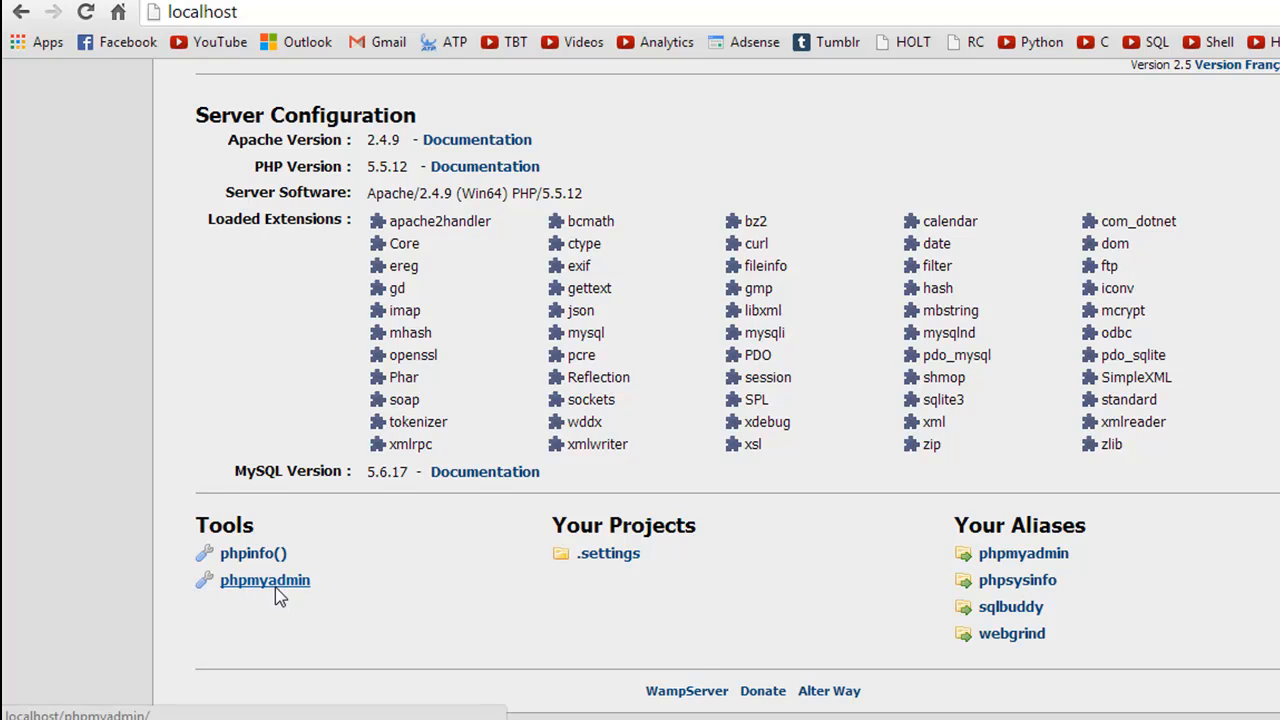
# Open phpMyAdmin from the Tools list, showing databases mysql, test and world_data
pyautogui.click(264, 580)
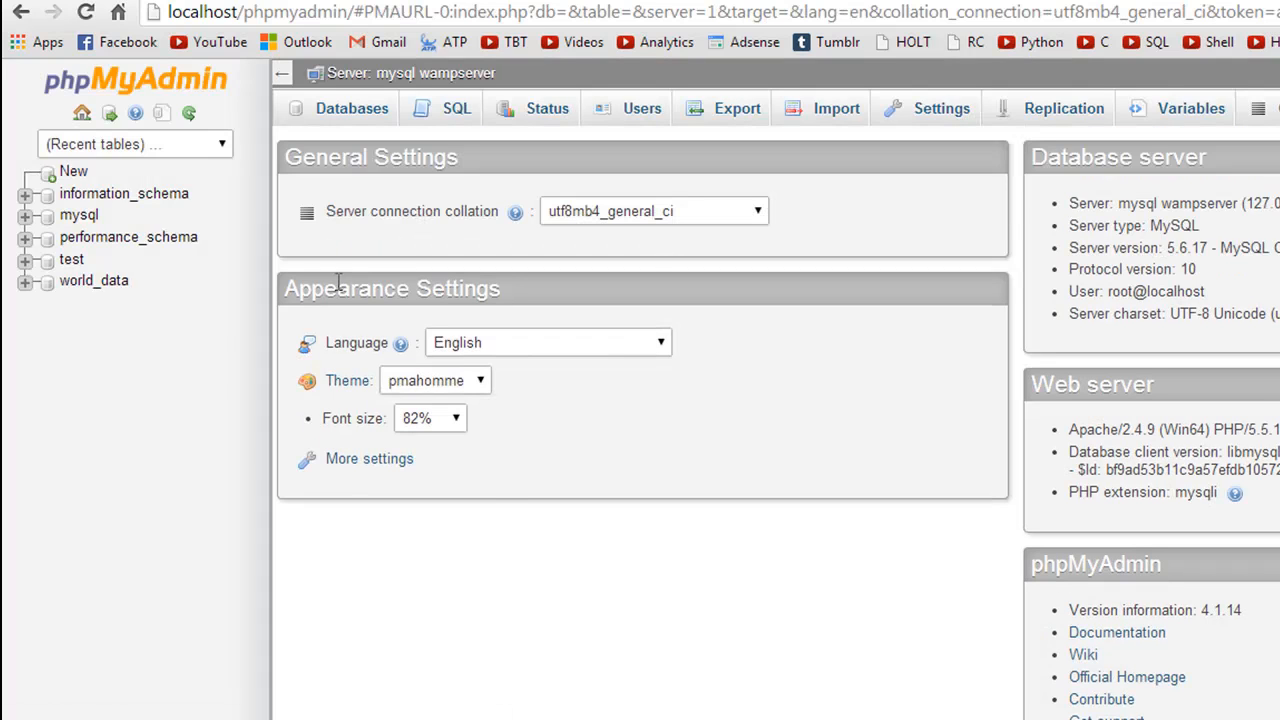
pyautogui.moveTo(726, 596)
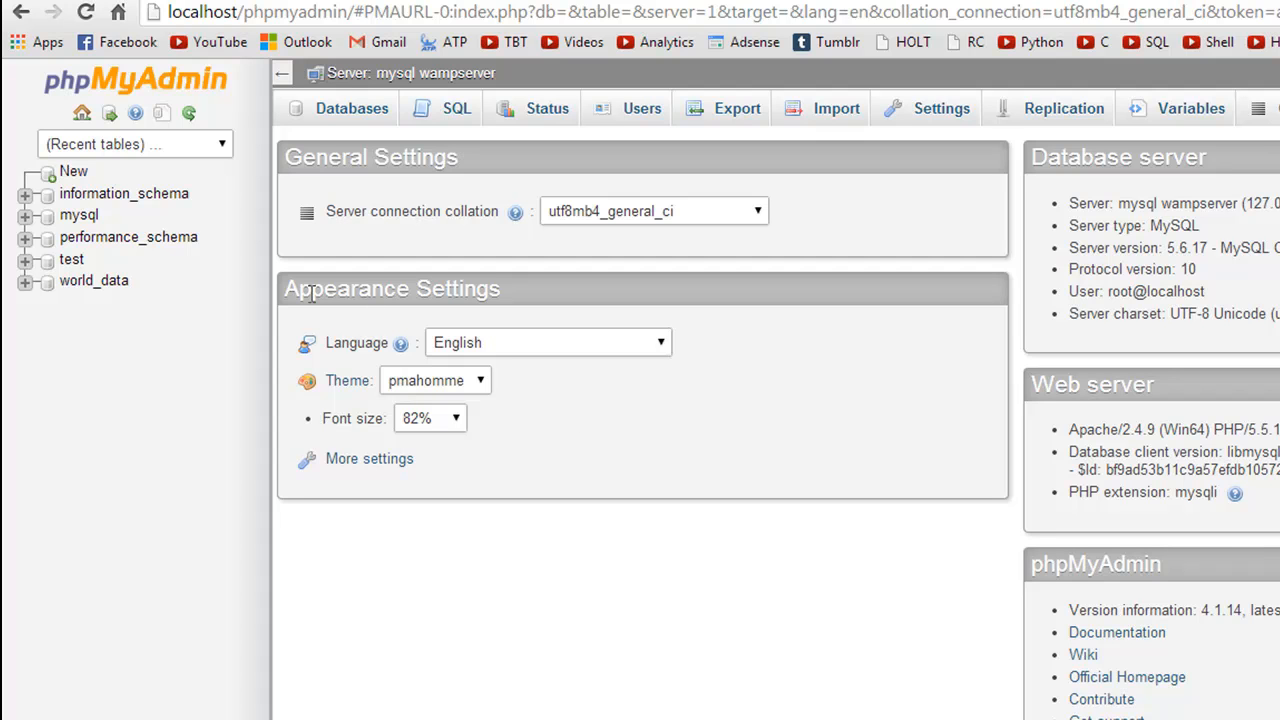
pyautogui.moveTo(192, 304)
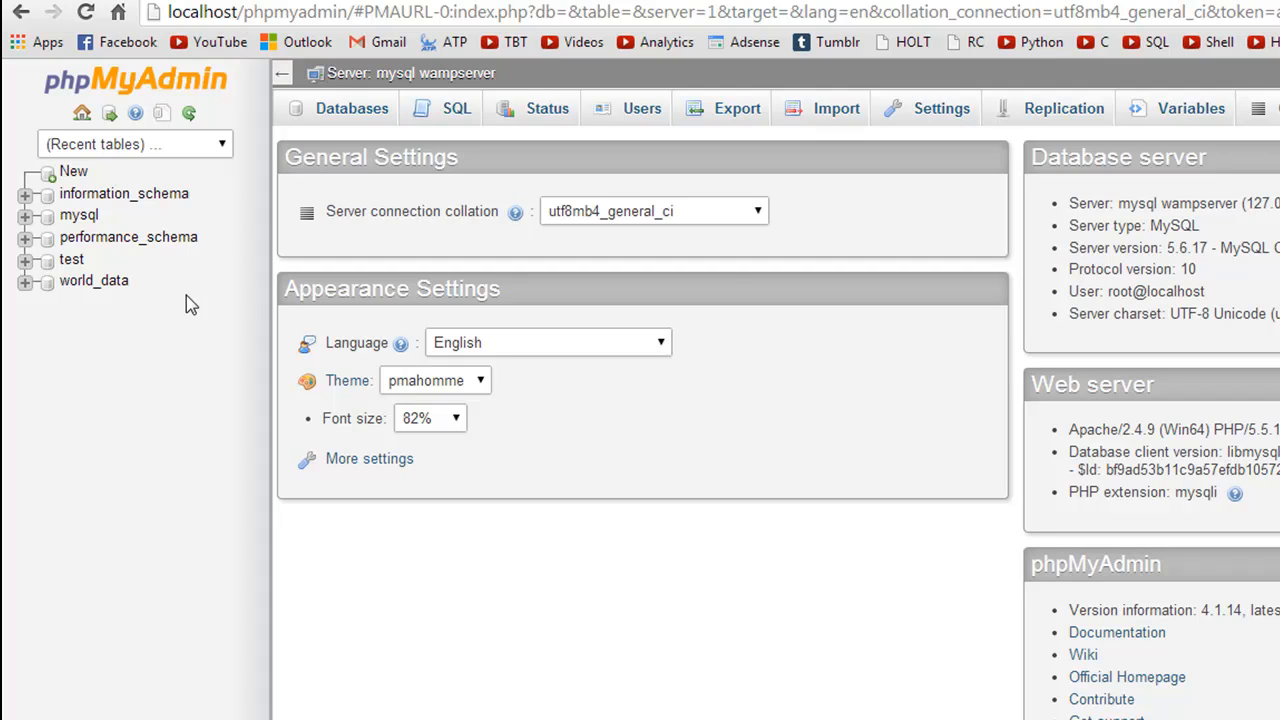
pyautogui.moveTo(624, 228)
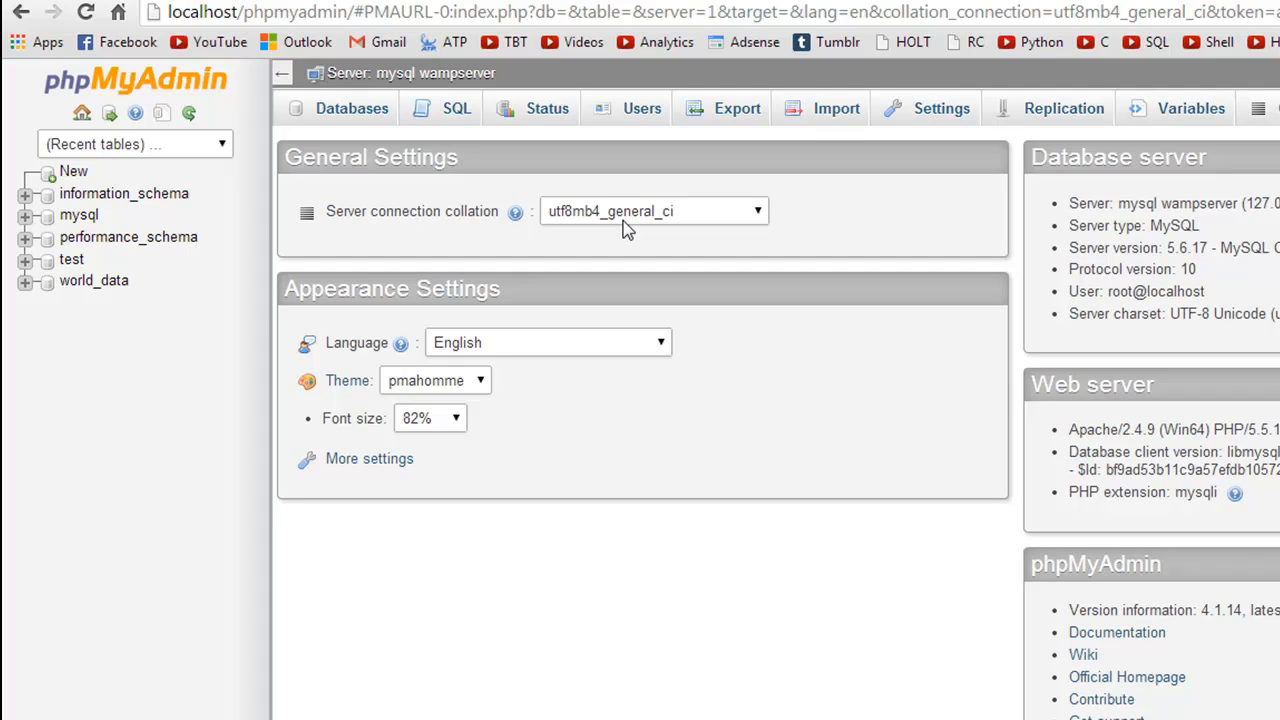
pyautogui.moveTo(640, 220)
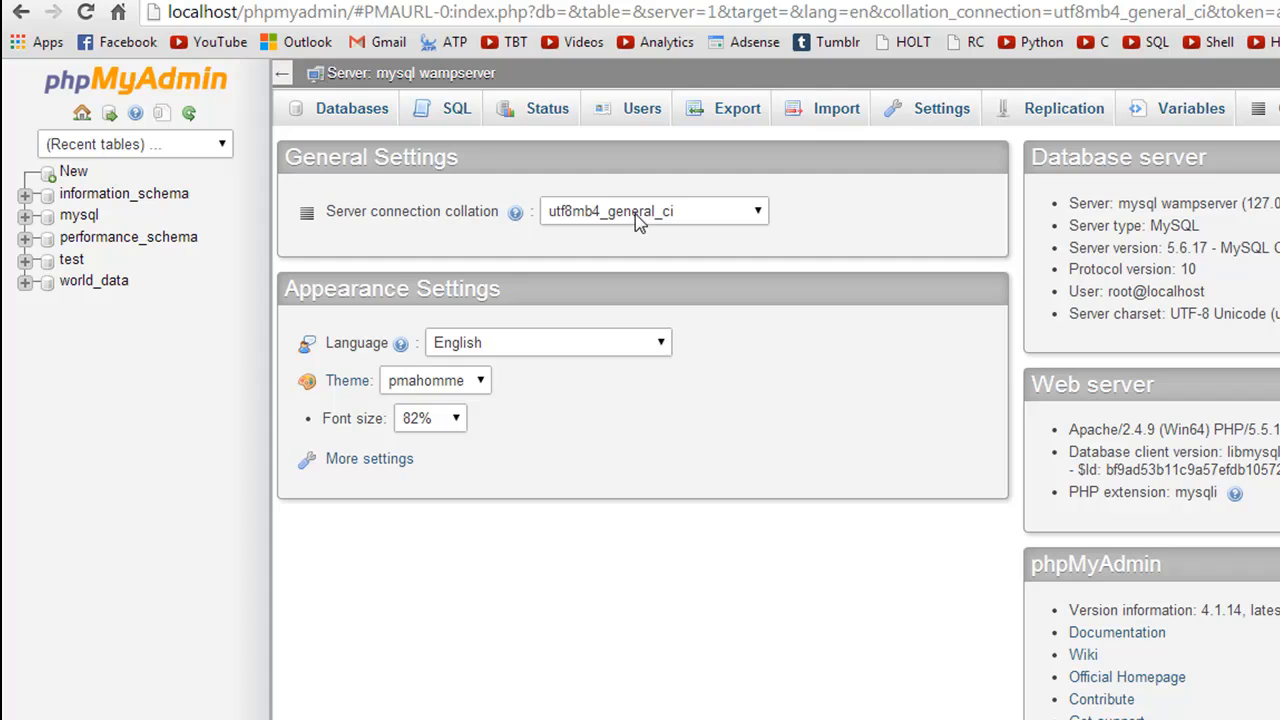
pyautogui.moveTo(376, 122)
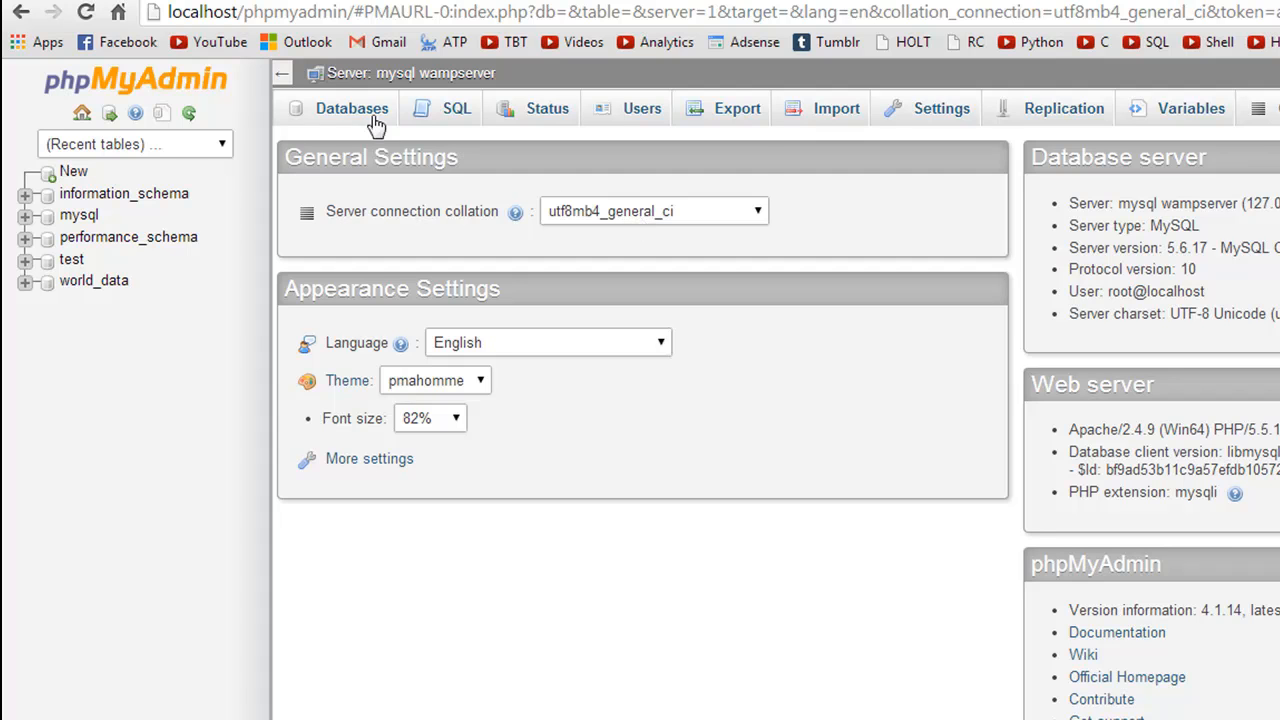
pyautogui.moveTo(760, 152)
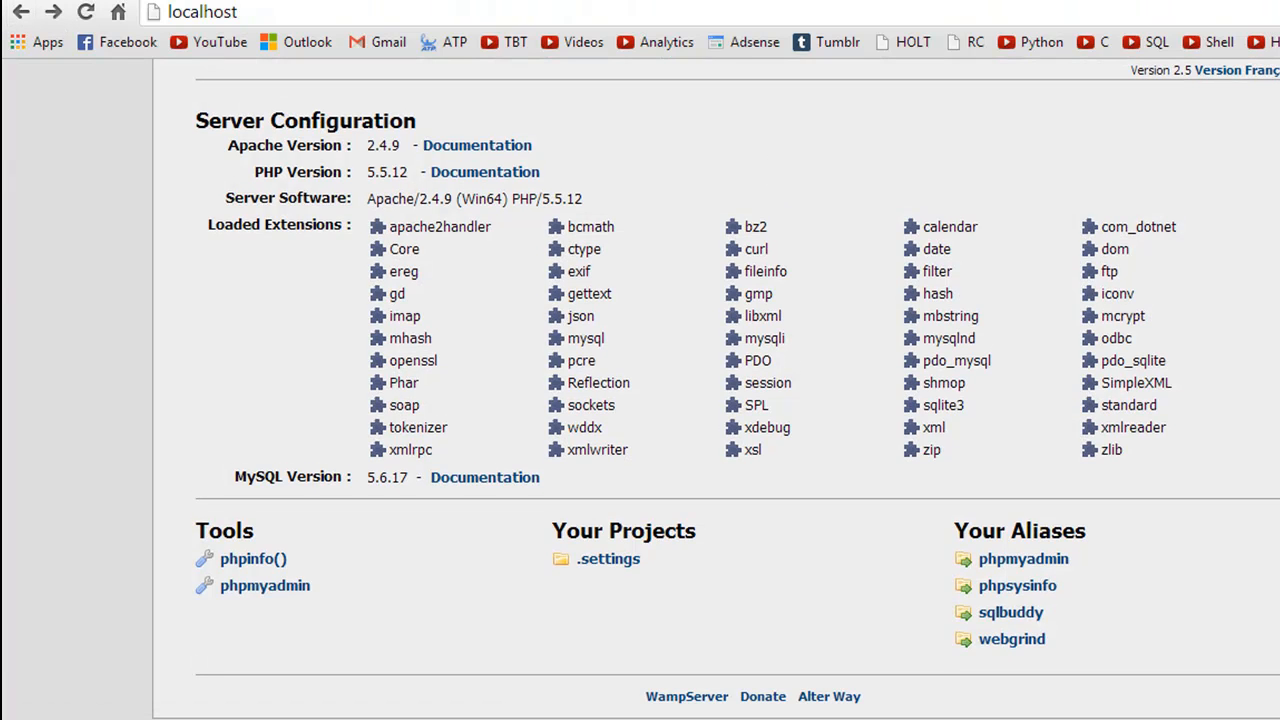
pyautogui.moveTo(1228, 628)
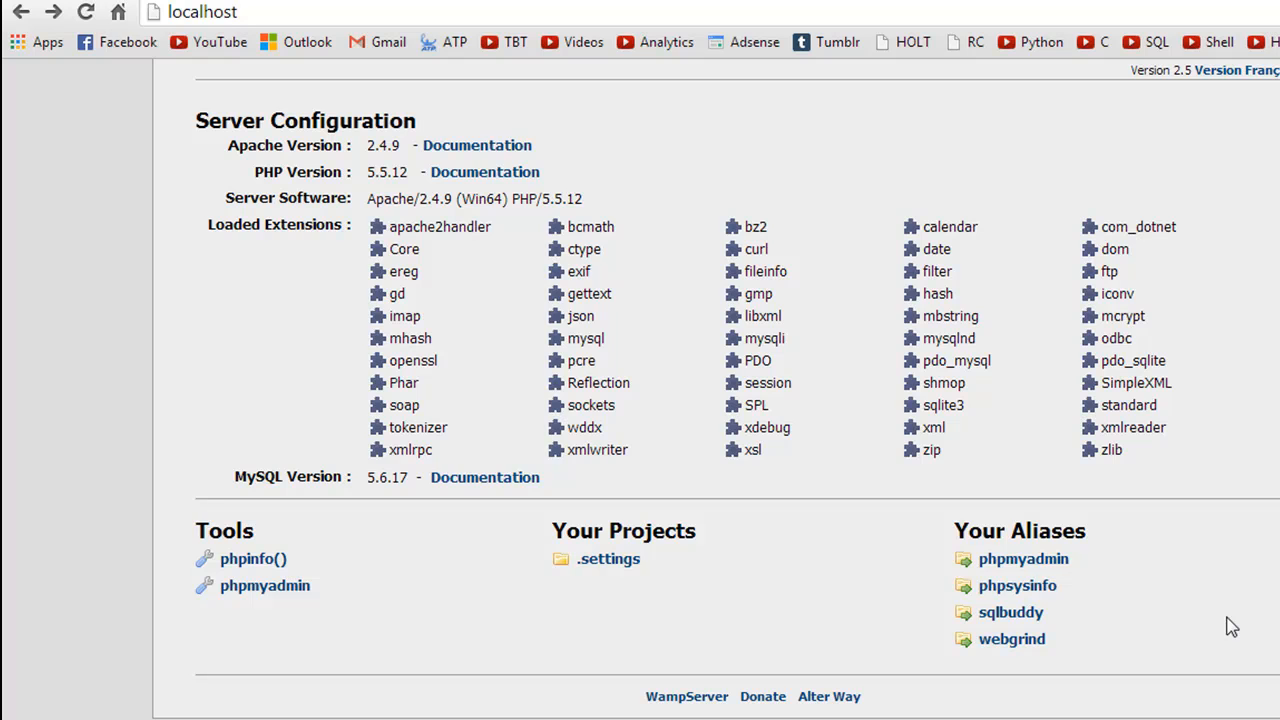
pyautogui.moveTo(590, 318)
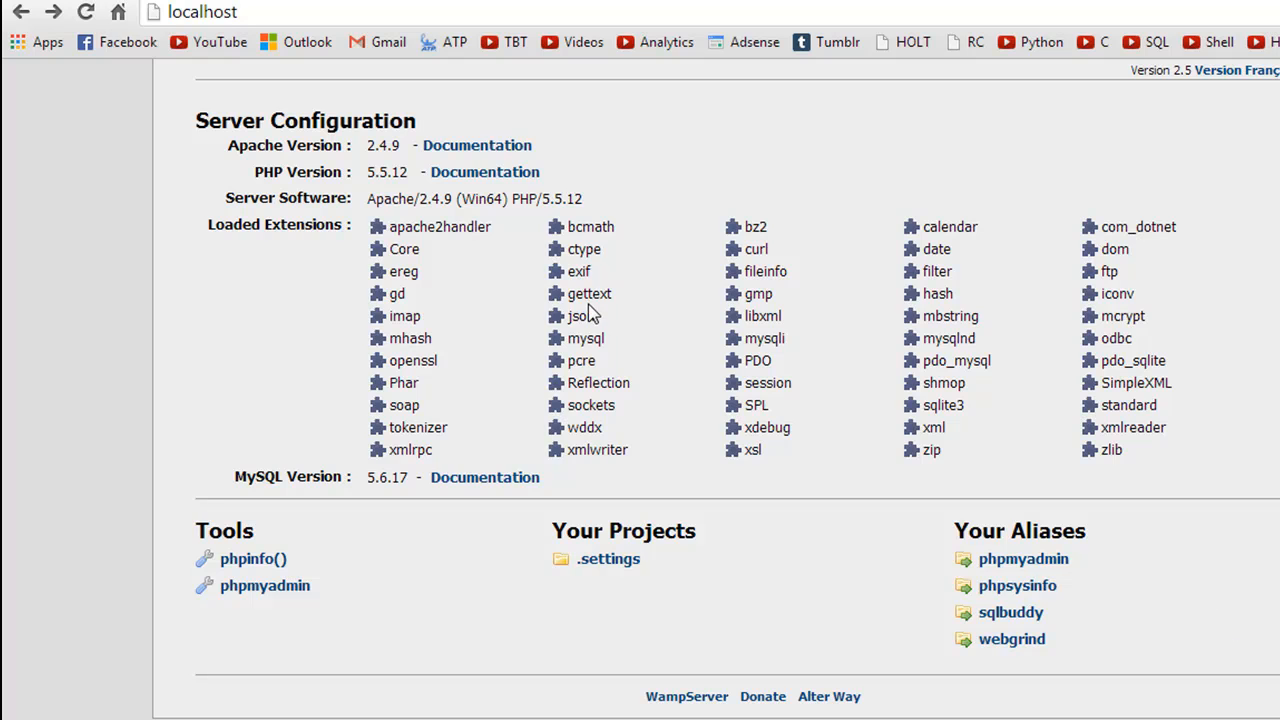
pyautogui.moveTo(464, 160)
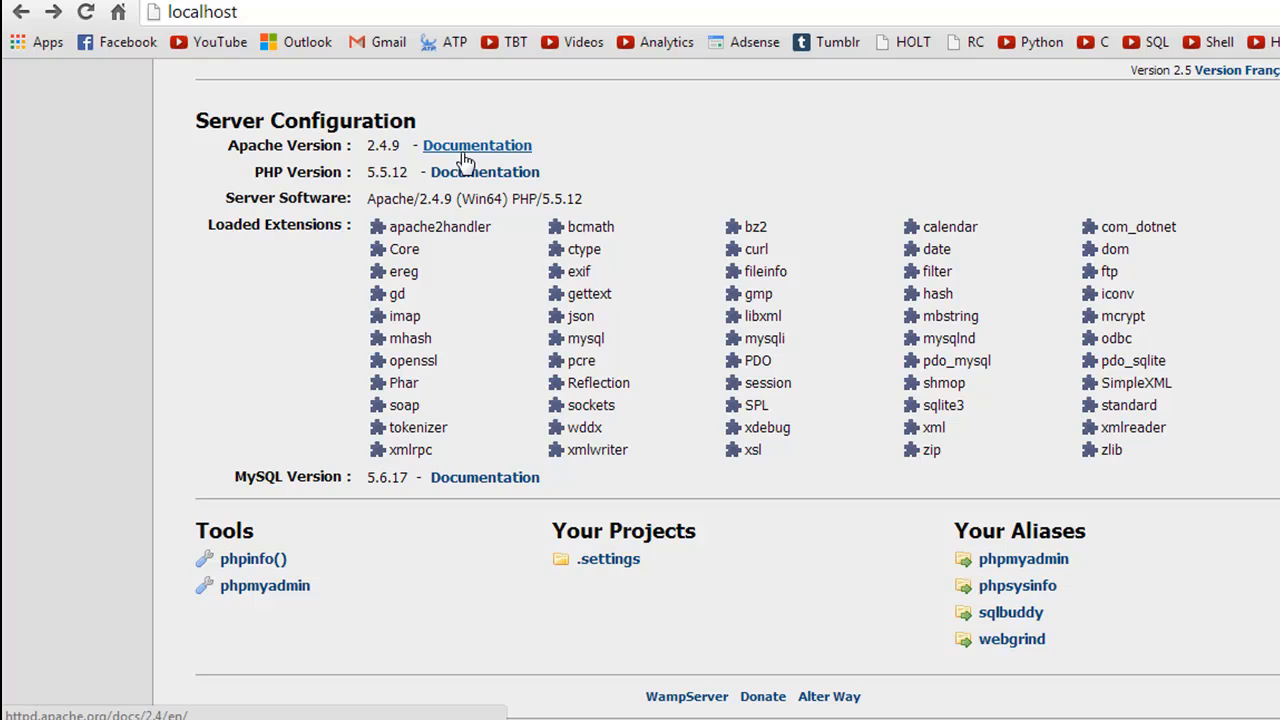
pyautogui.moveTo(482, 172)
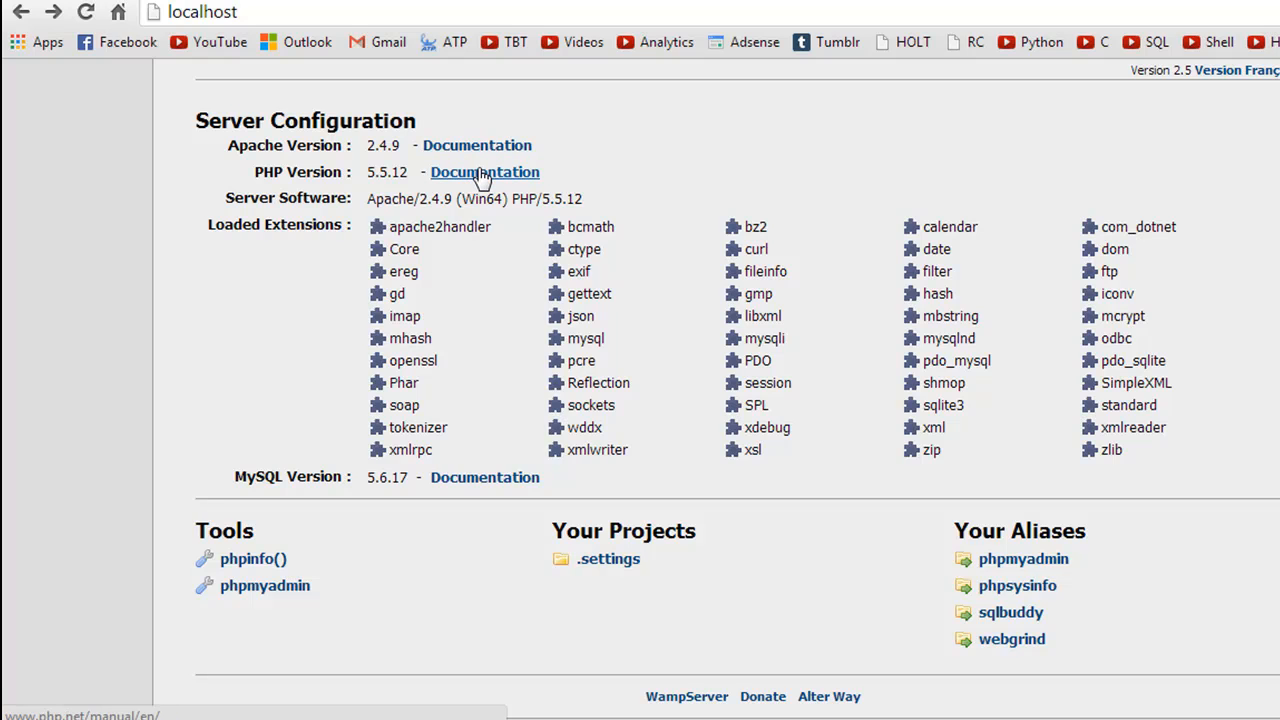
pyautogui.moveTo(156, 600)
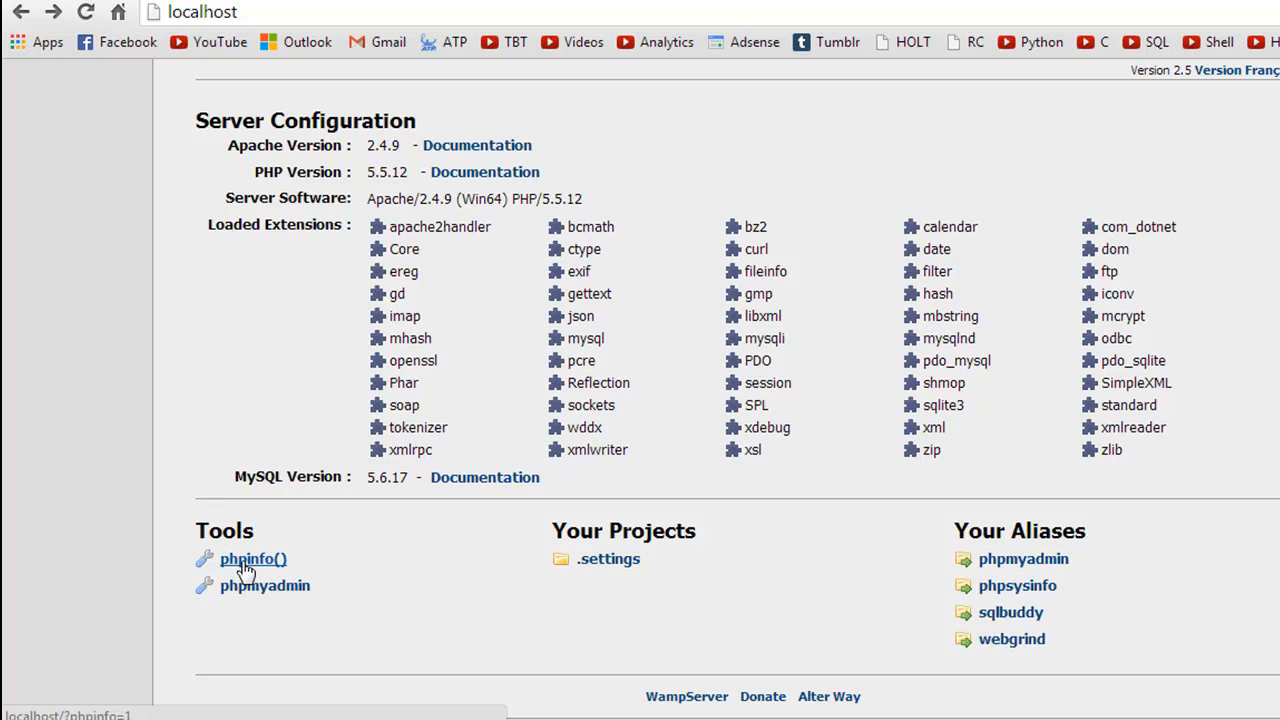
# Browse the phpinfo() page for PHP 5.5.12 through its Apache, curl, date and dom sections
pyautogui.click(252, 560)
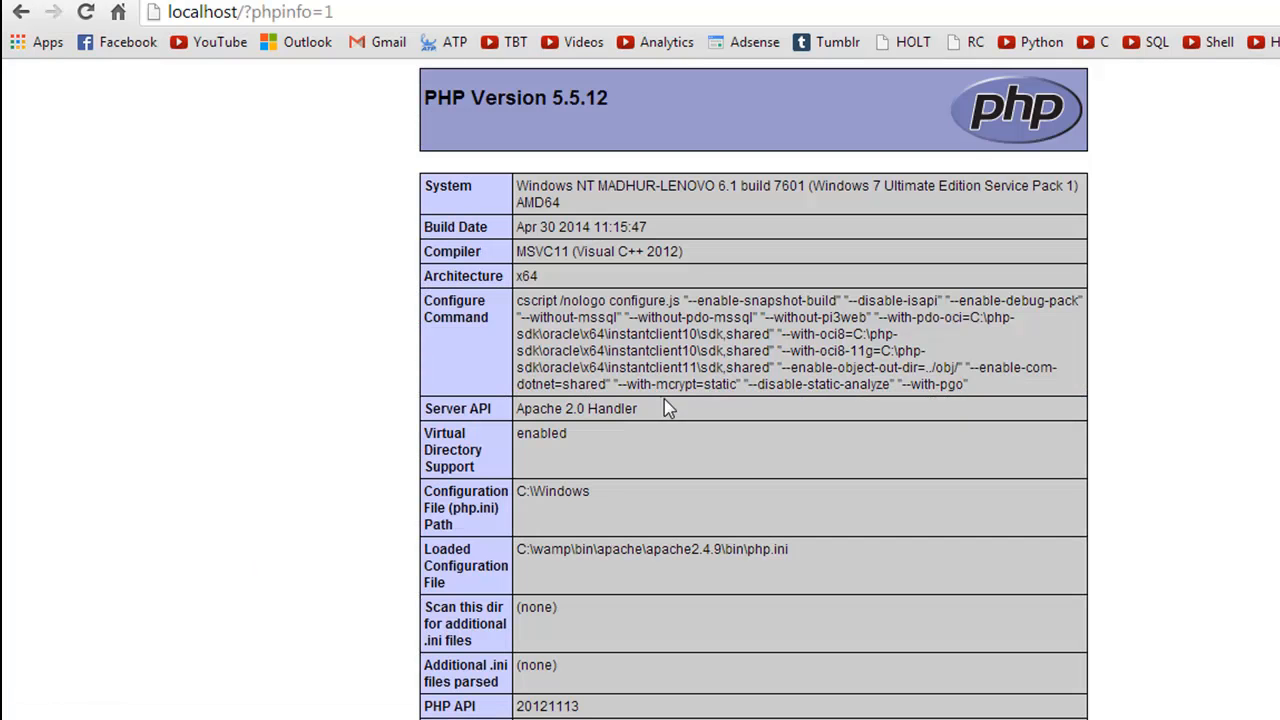
pyautogui.moveTo(328, 236)
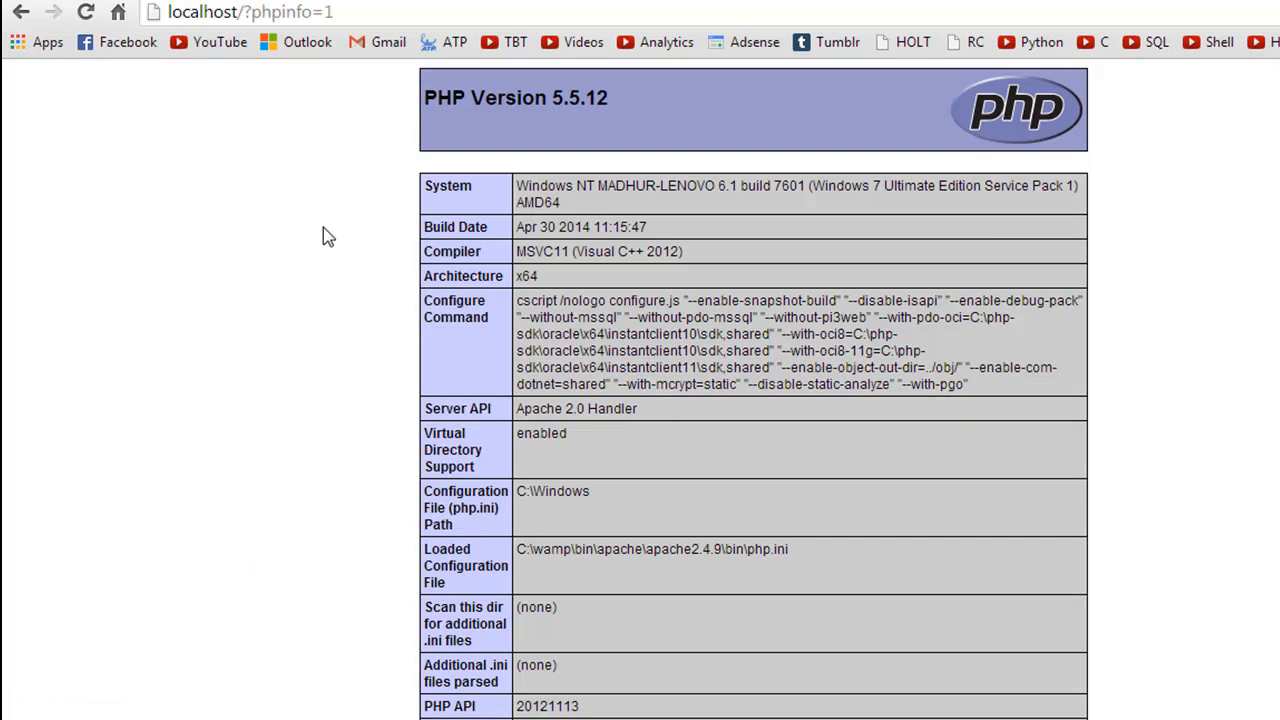
pyautogui.scroll(-3)
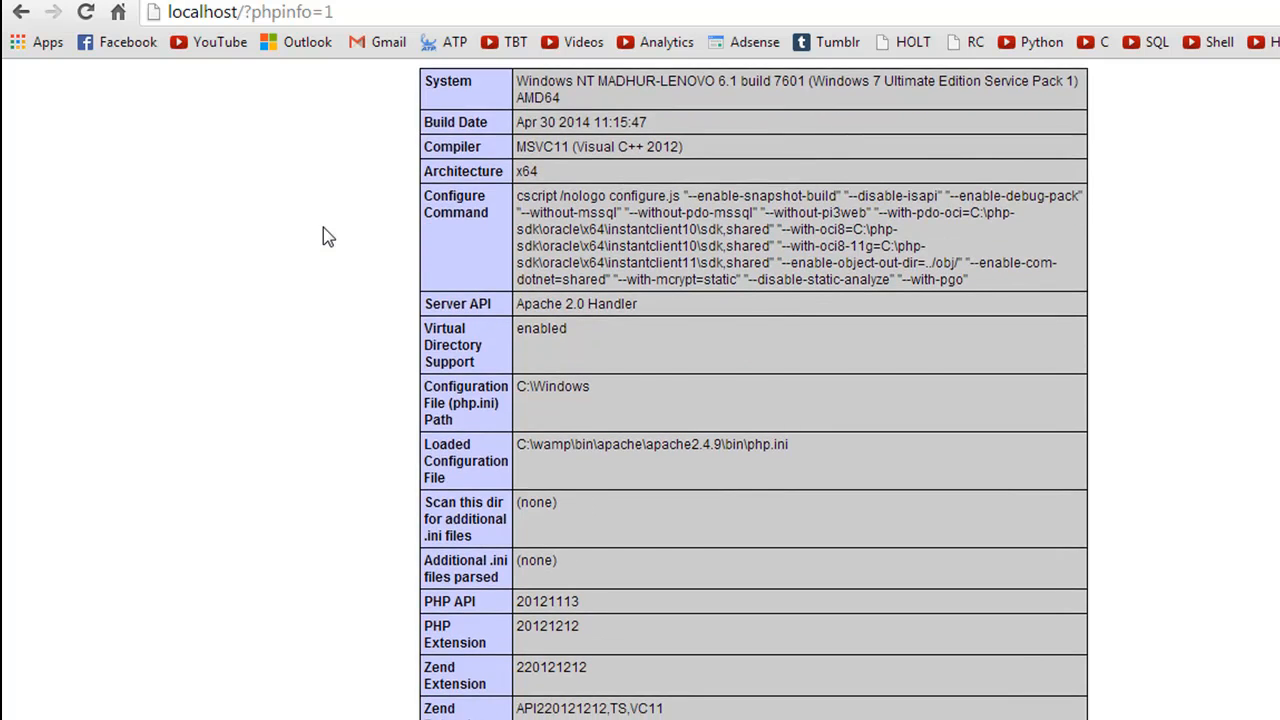
pyautogui.scroll(3)
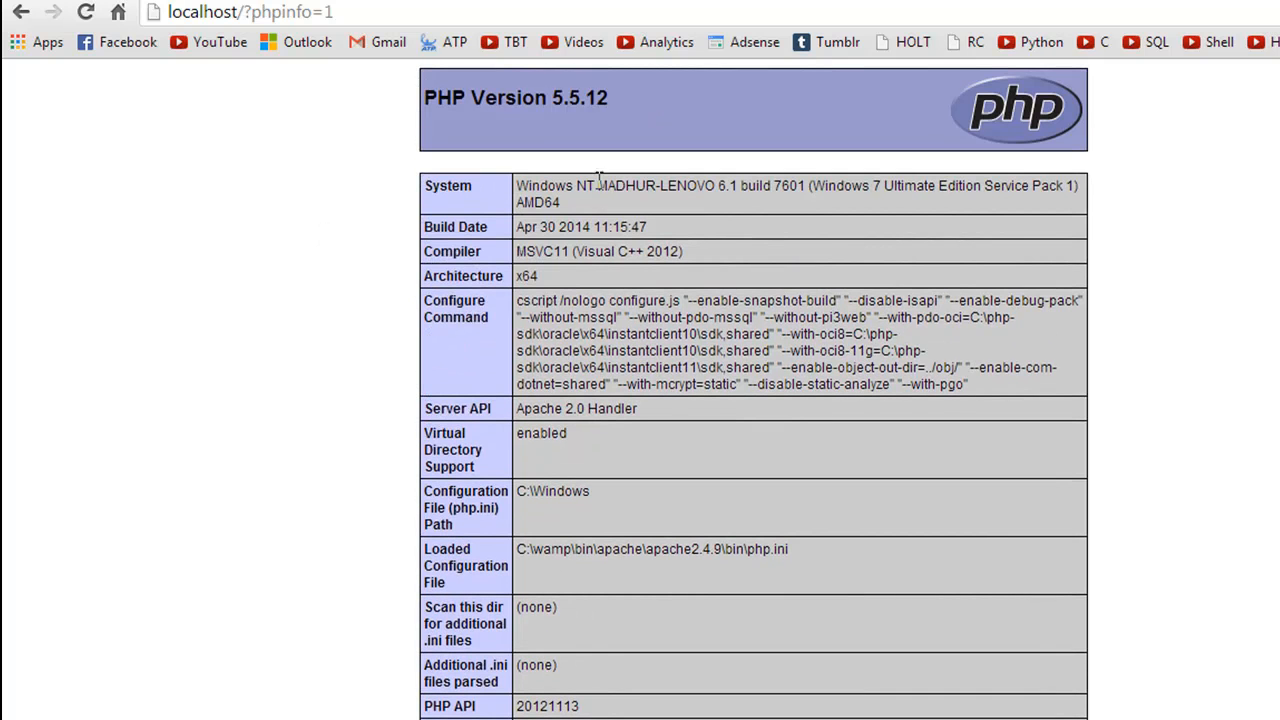
pyautogui.scroll(-3)
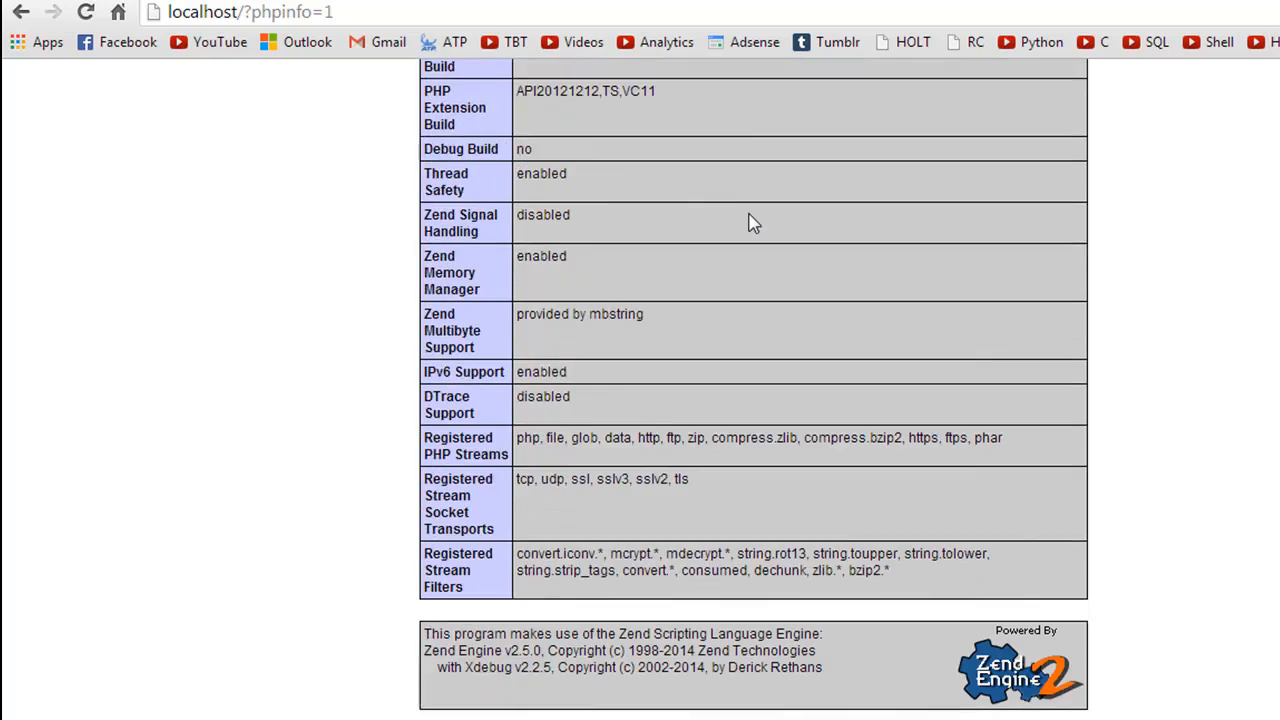
pyautogui.scroll(-3)
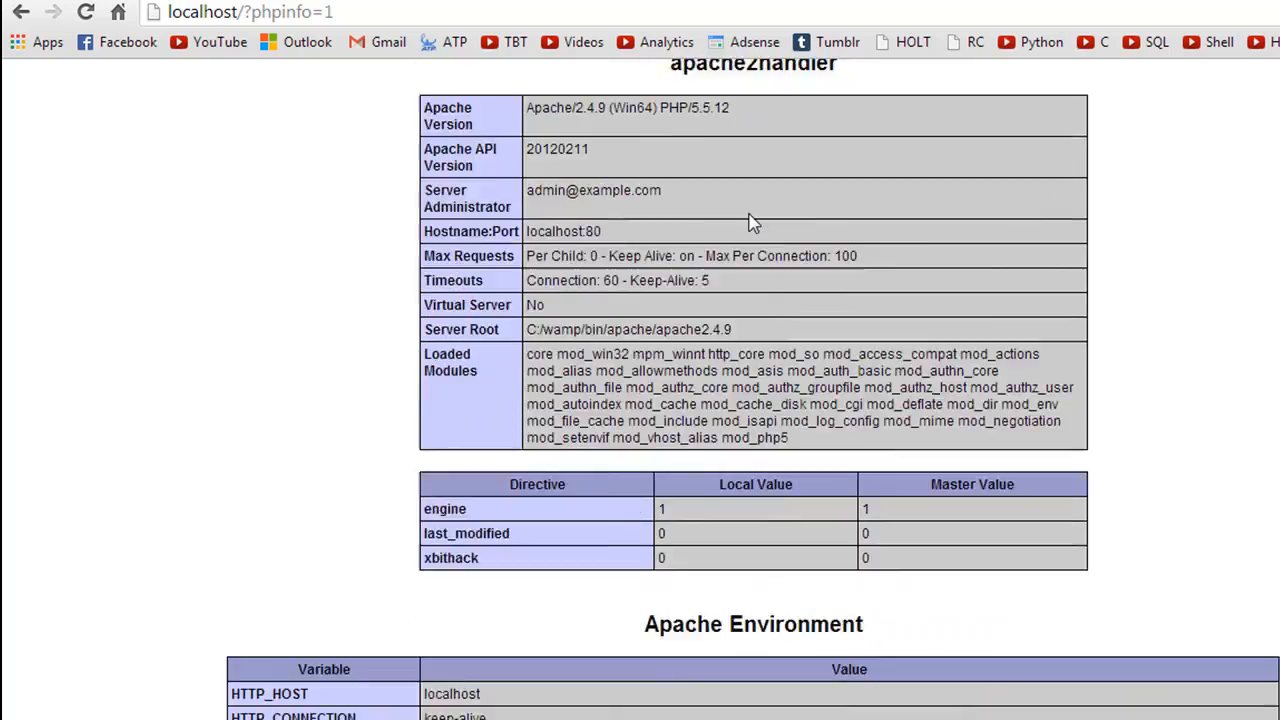
pyautogui.scroll(-3)
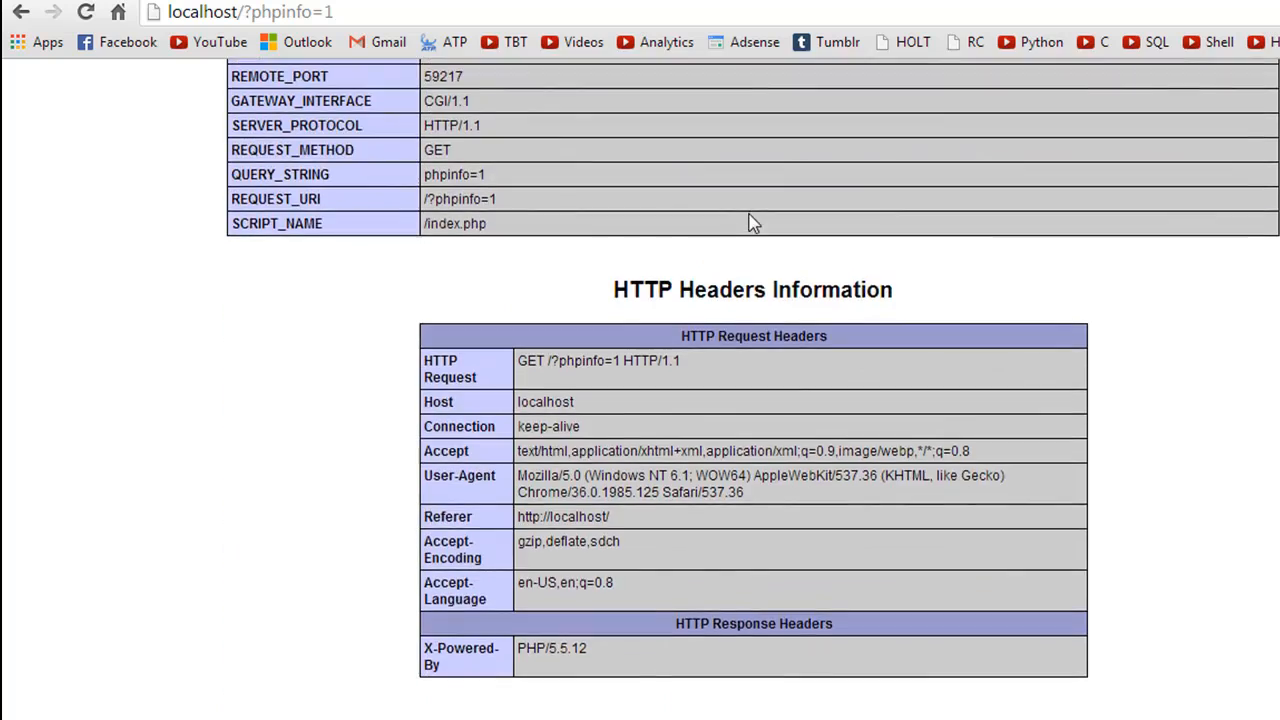
pyautogui.scroll(-3)
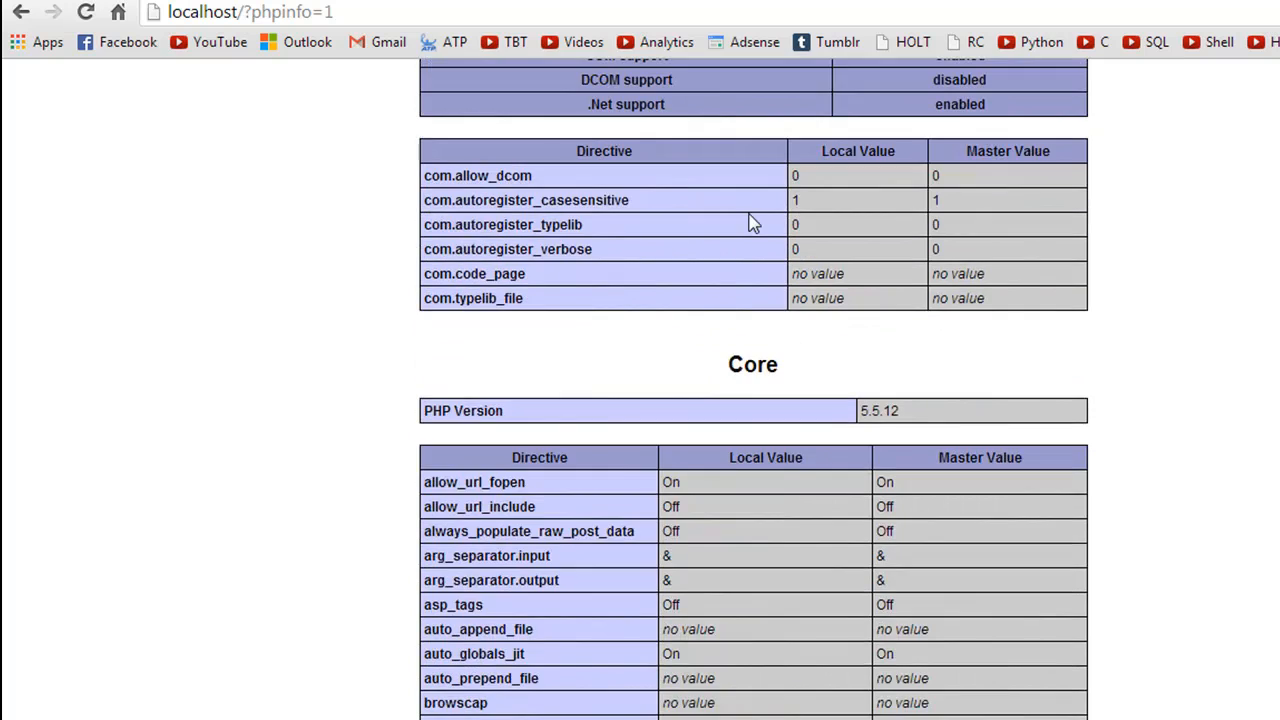
pyautogui.scroll(-3)
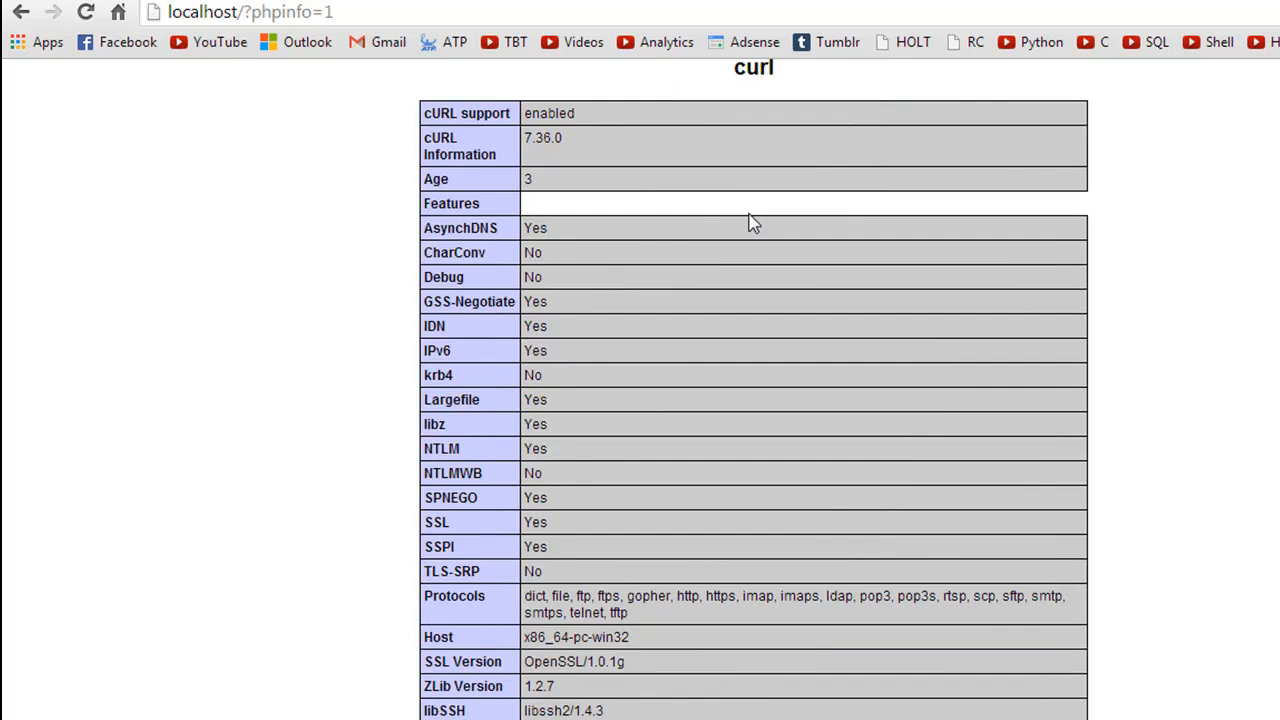
pyautogui.scroll(-3)
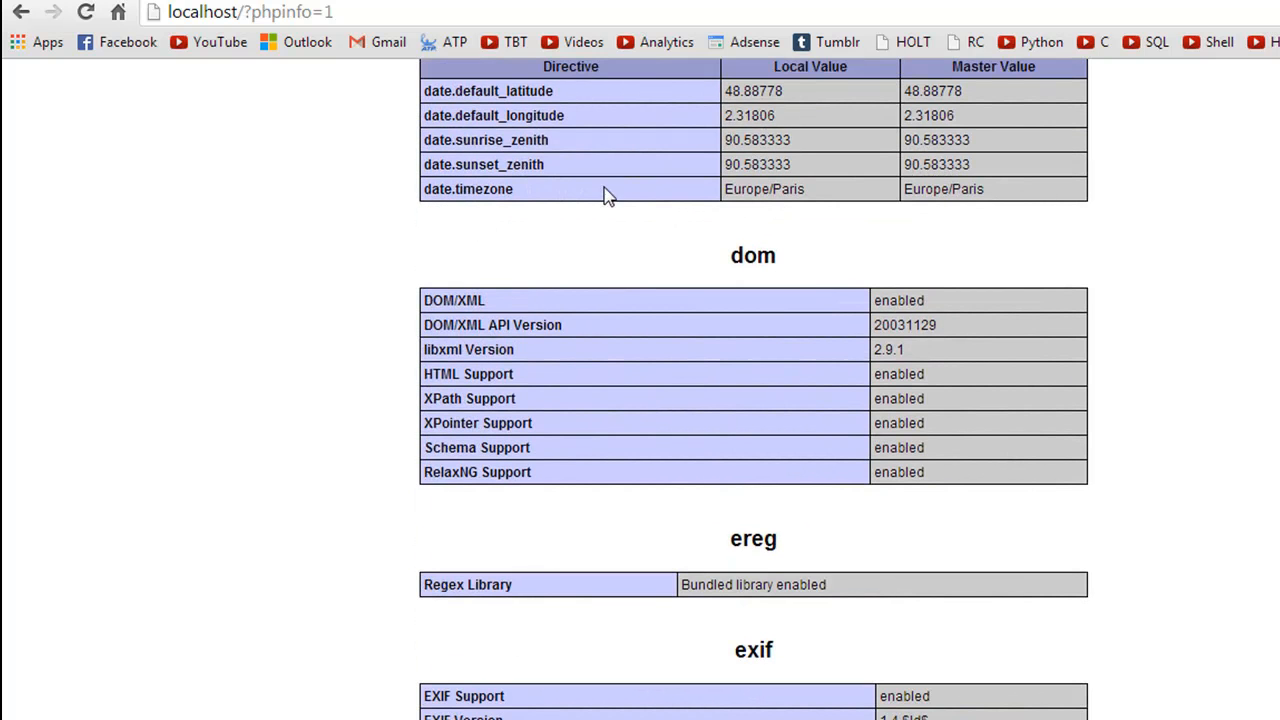
pyautogui.moveTo(270, 322)
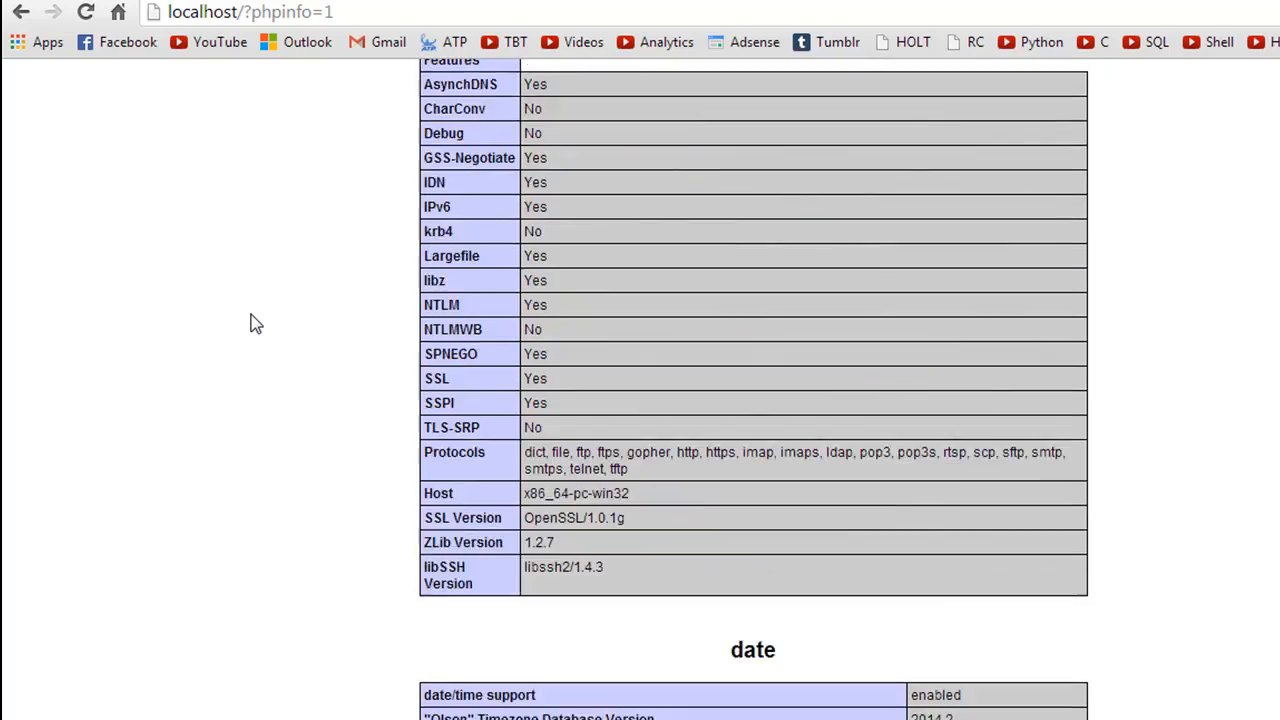
pyautogui.scroll(-3)
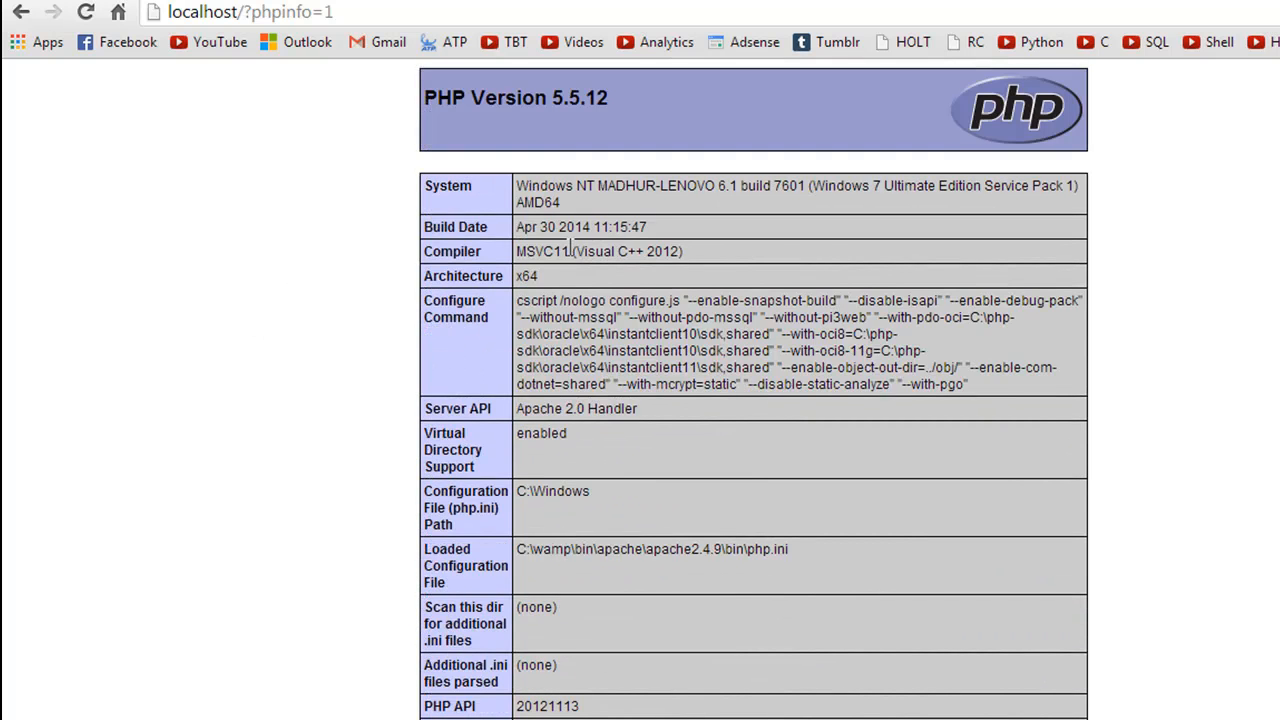
pyautogui.moveTo(900, 334)
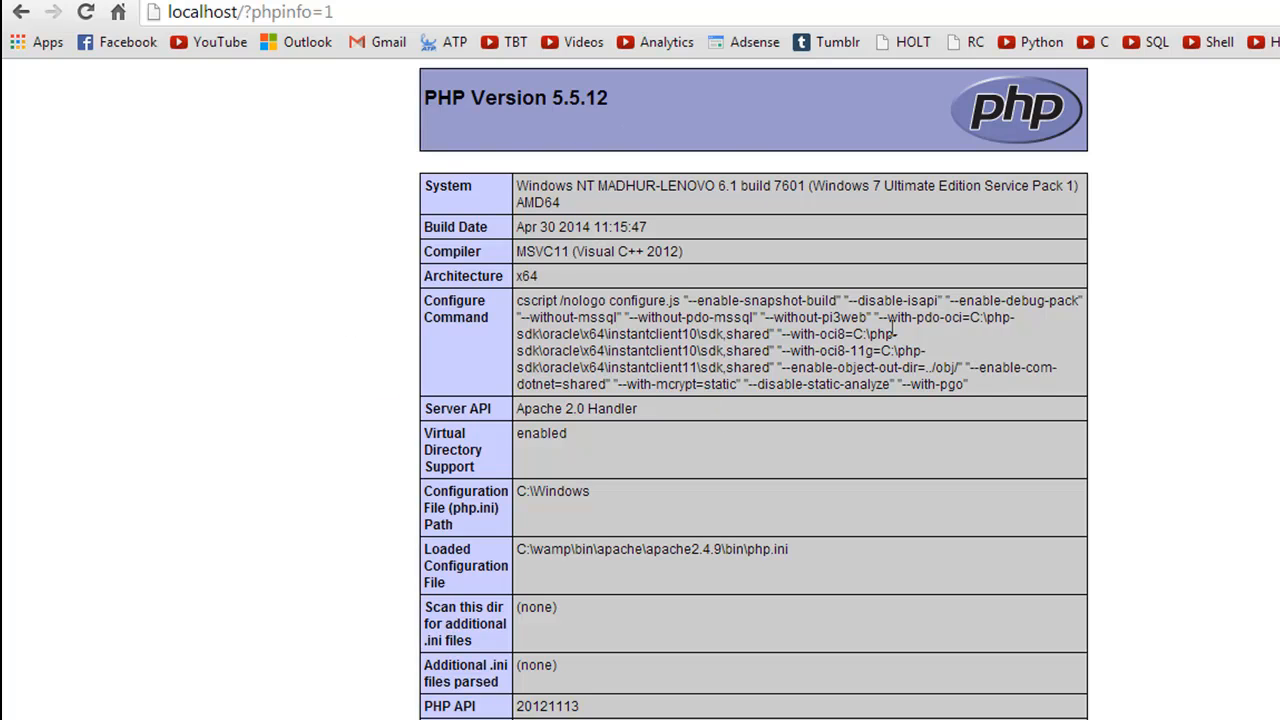